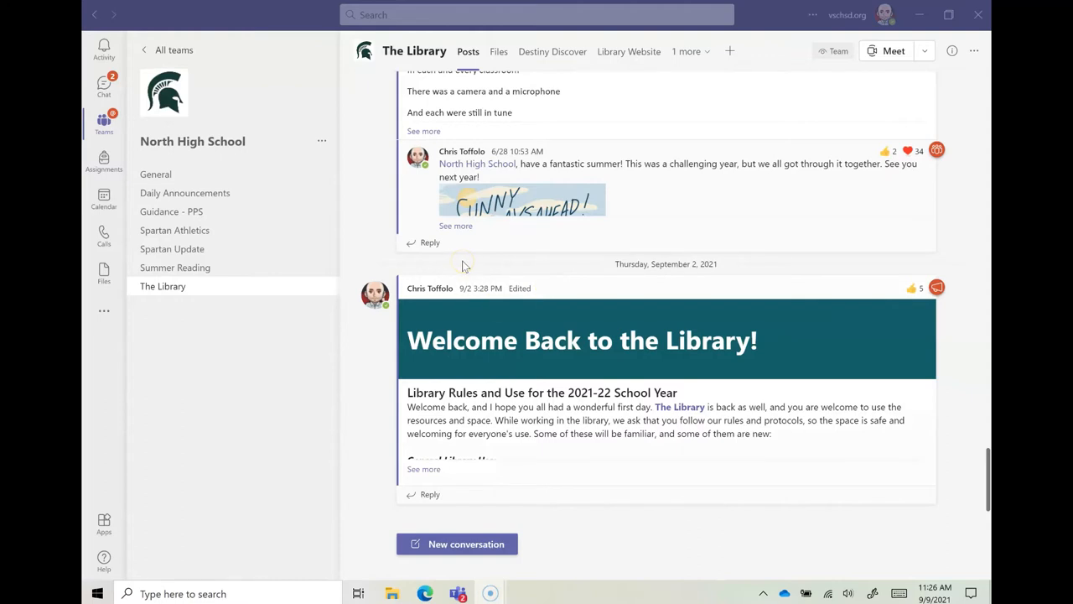
mouse_move(547, 199)
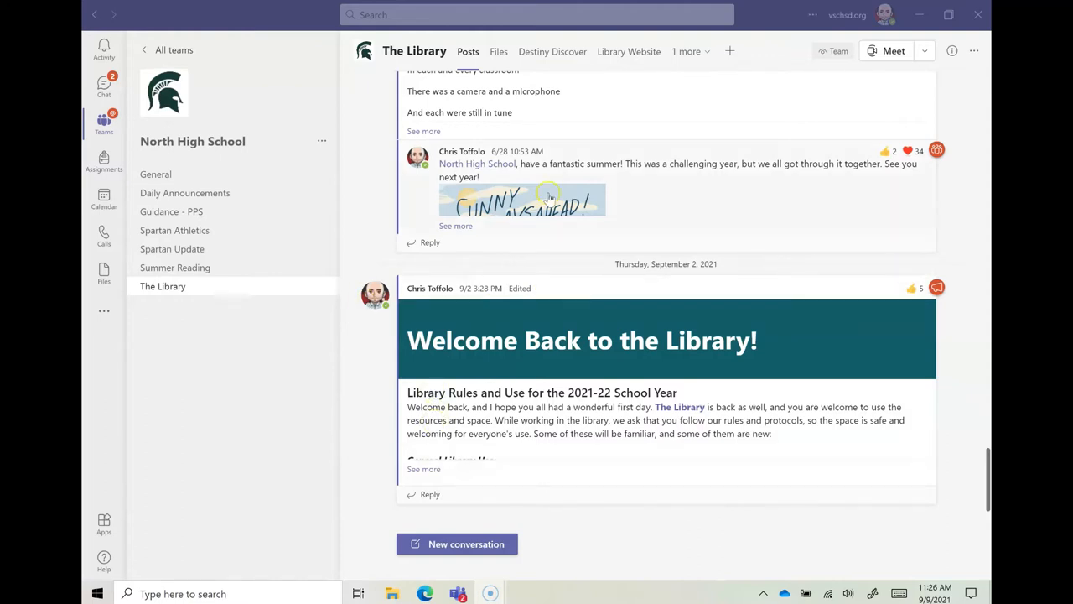
mouse_move(238, 288)
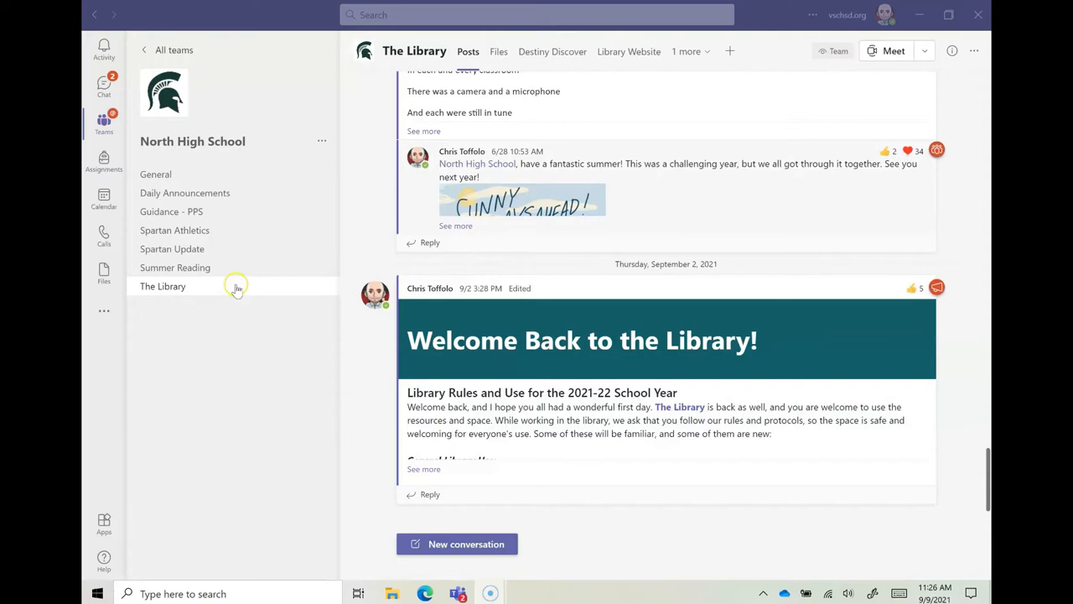
mouse_move(251, 147)
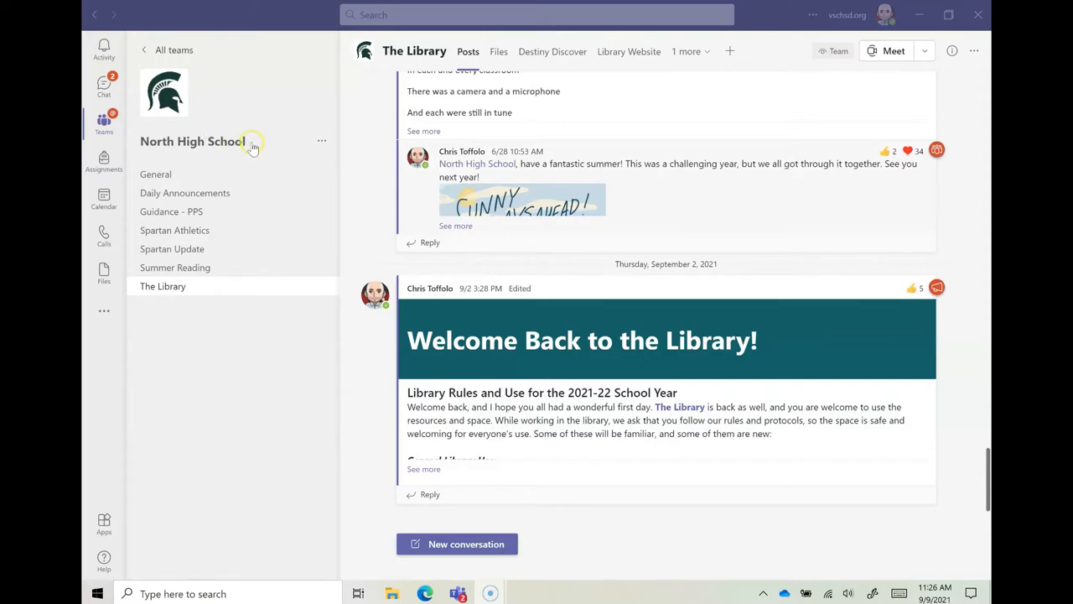
mouse_move(624, 165)
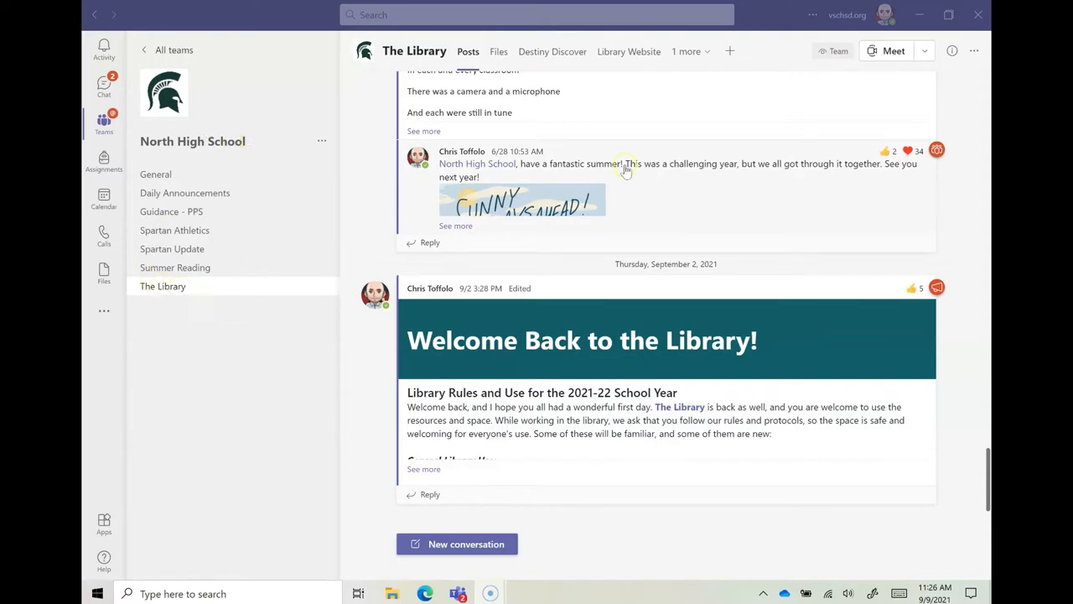
mouse_move(541, 51)
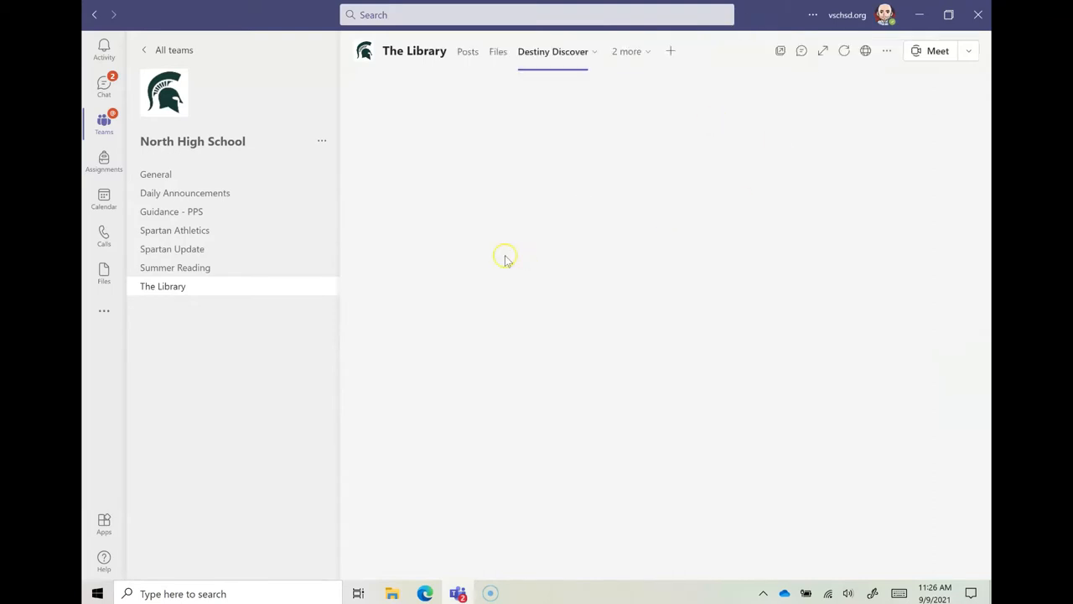
mouse_move(536, 257)
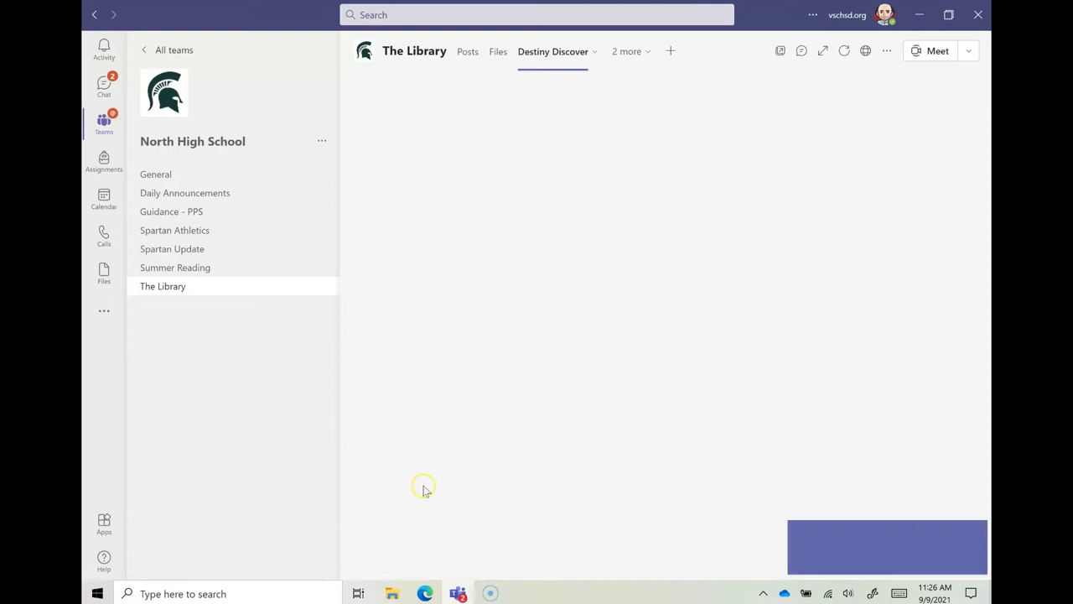
Step: Bring up the vschsd.org district site and open its Library Services page
left_click(426, 594)
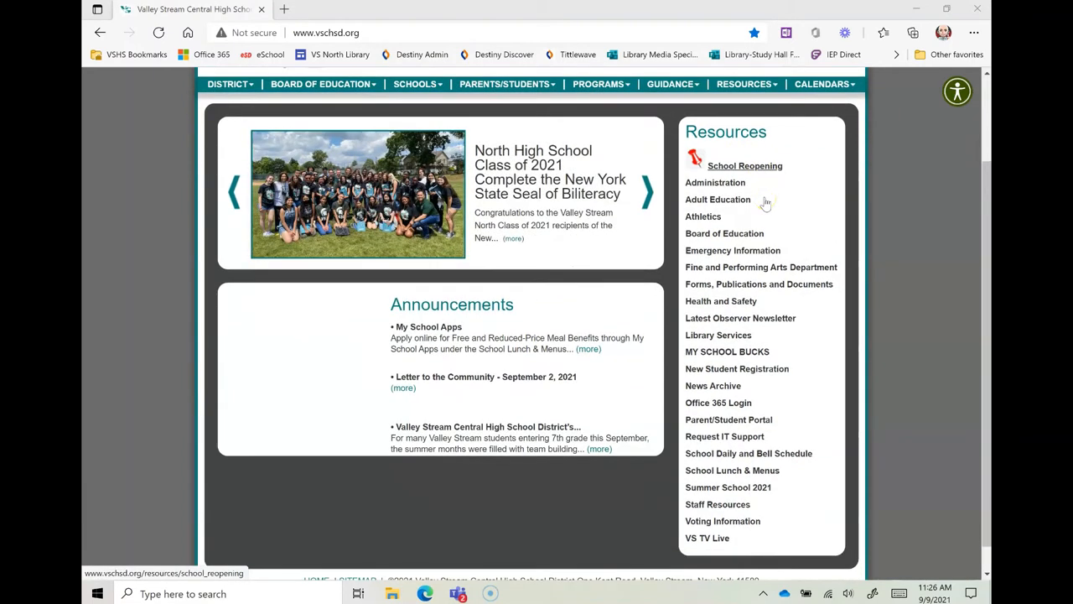
mouse_move(719, 335)
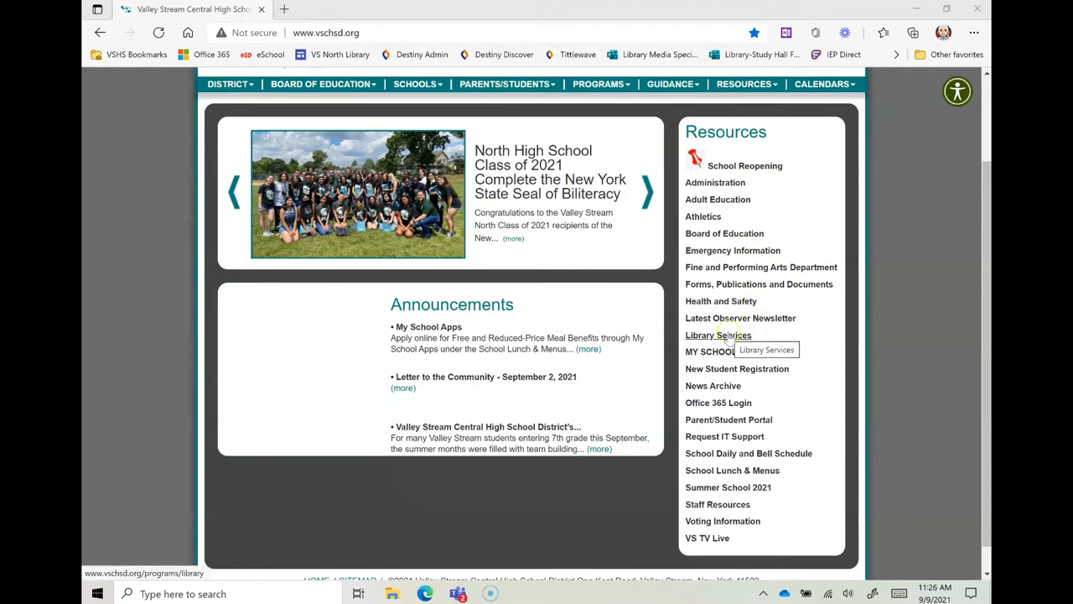
left_click(718, 334)
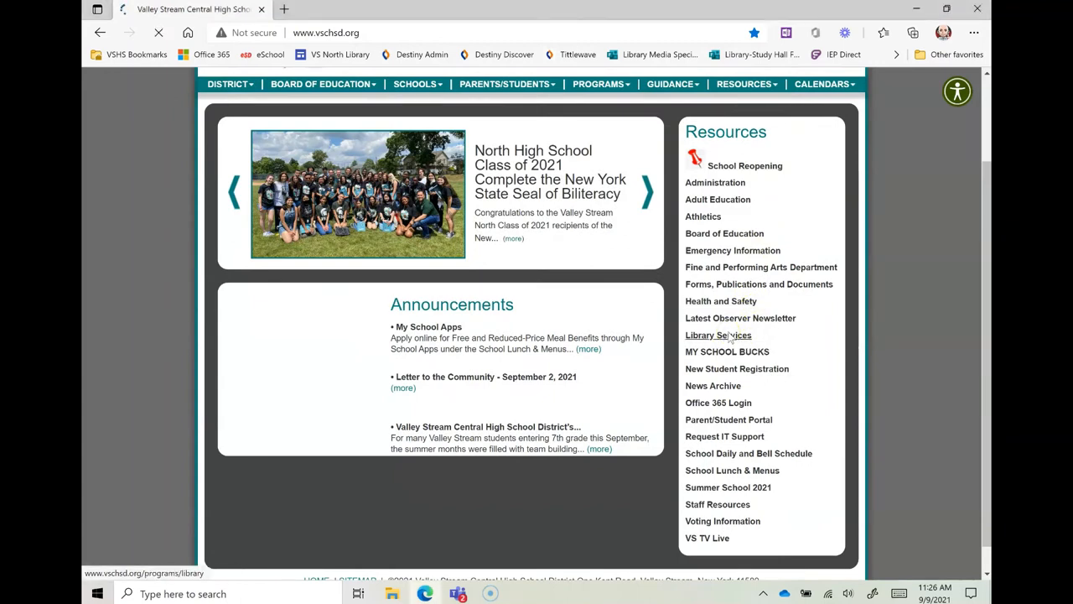
left_click(718, 335)
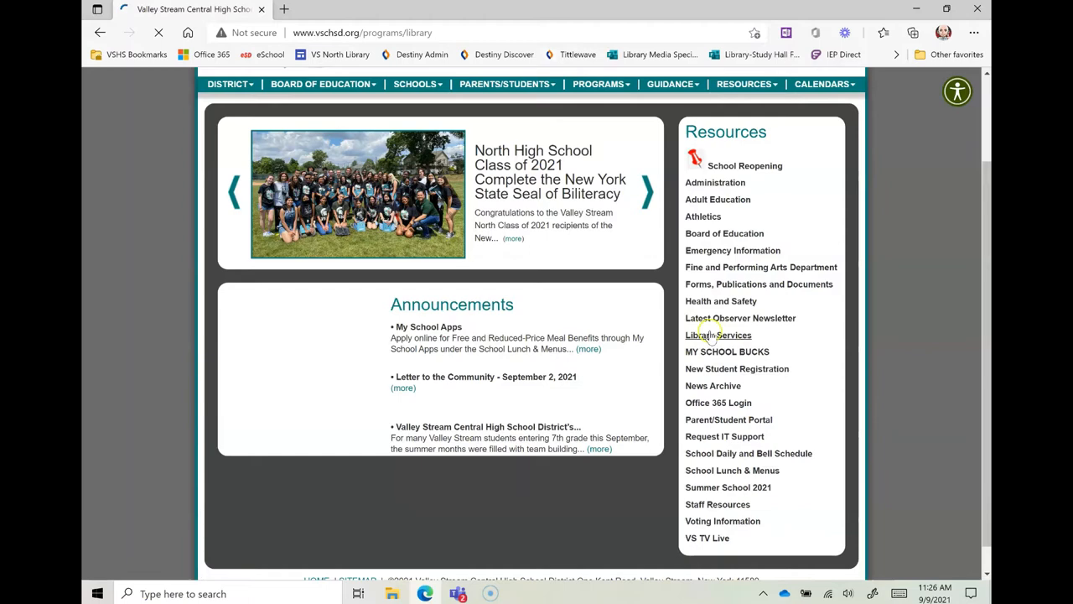
left_click(718, 335)
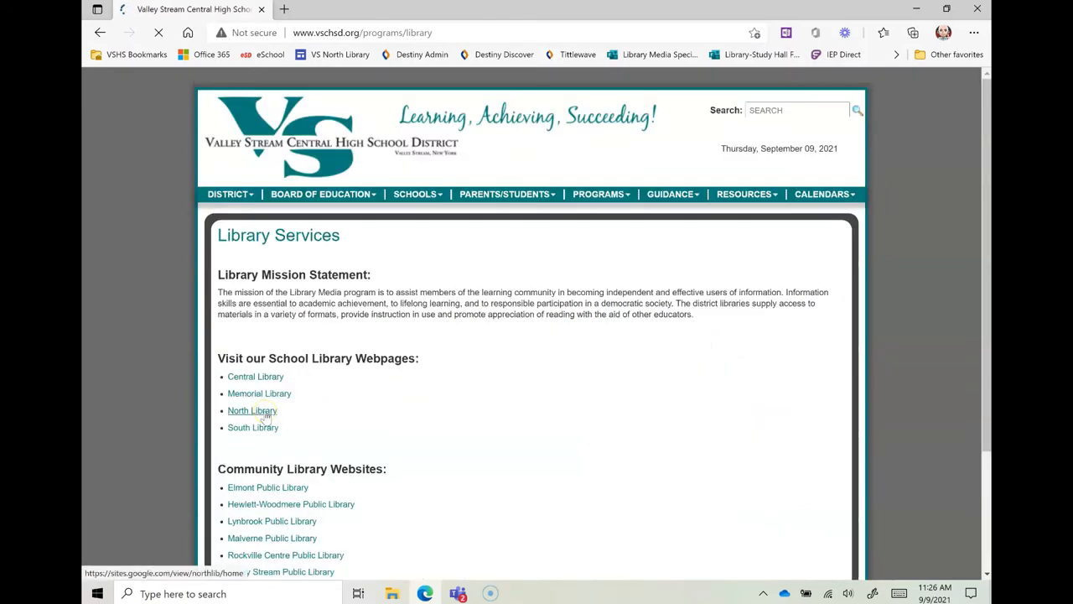
Step: Go to the North Library site's Collection page and launch the Destiny Discover catalog
left_click(251, 410)
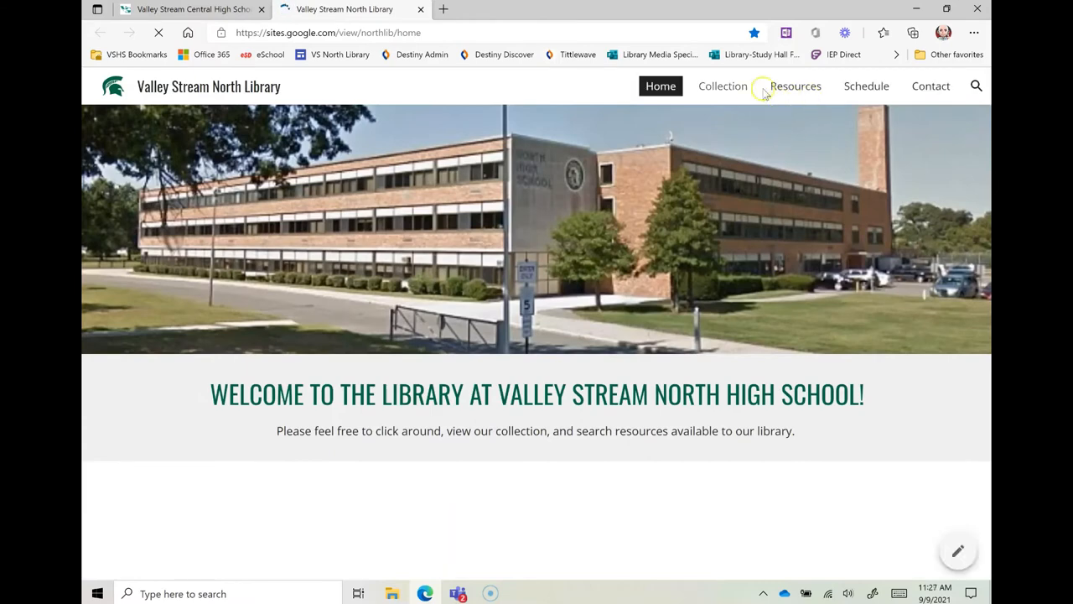
mouse_move(722, 86)
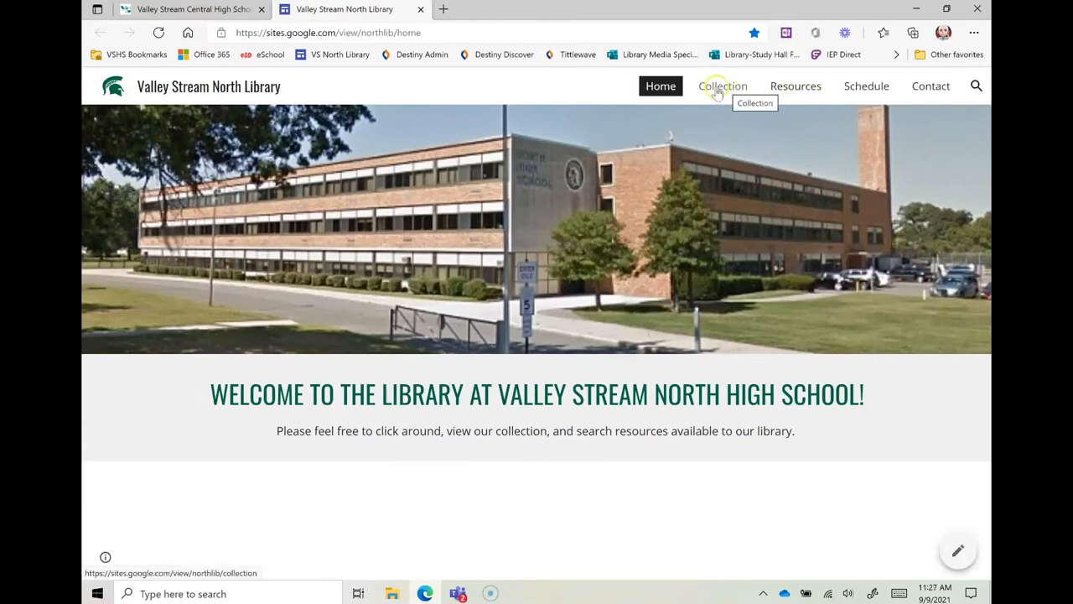
left_click(722, 85)
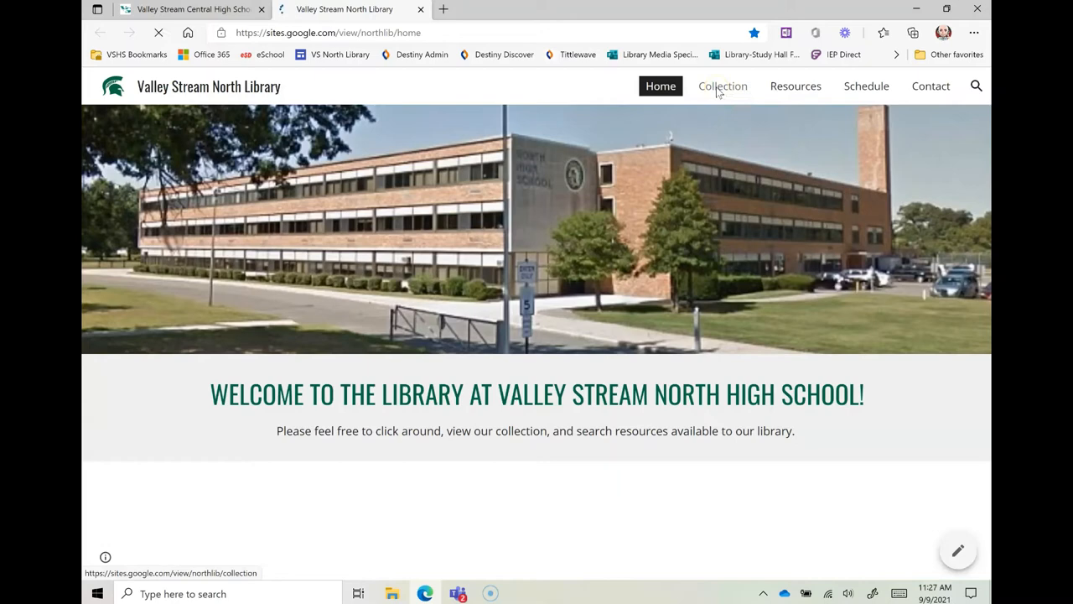
left_click(722, 86)
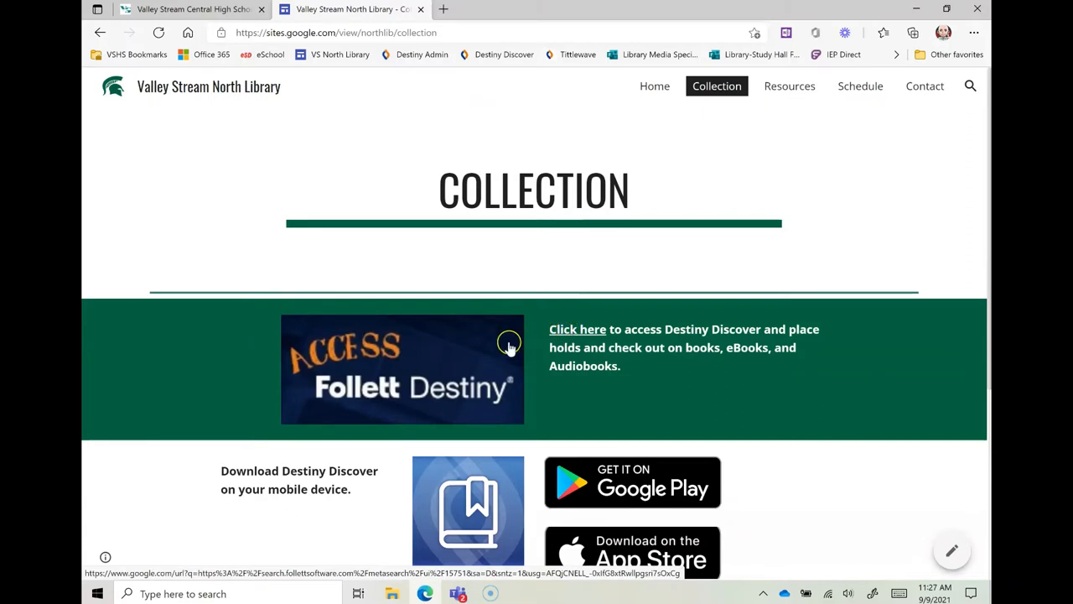
left_click(577, 329)
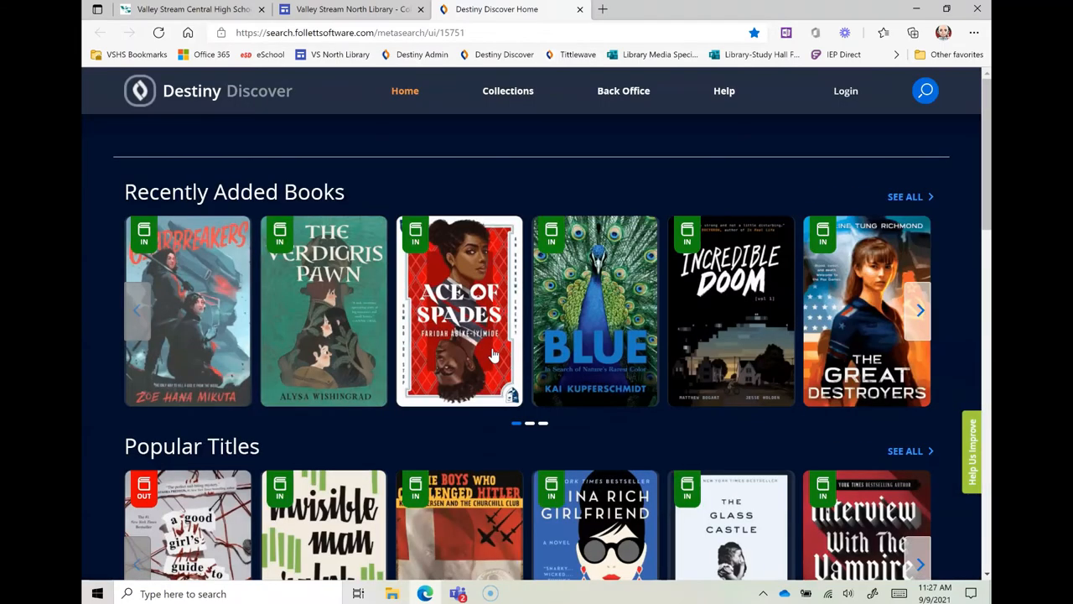
mouse_move(322, 205)
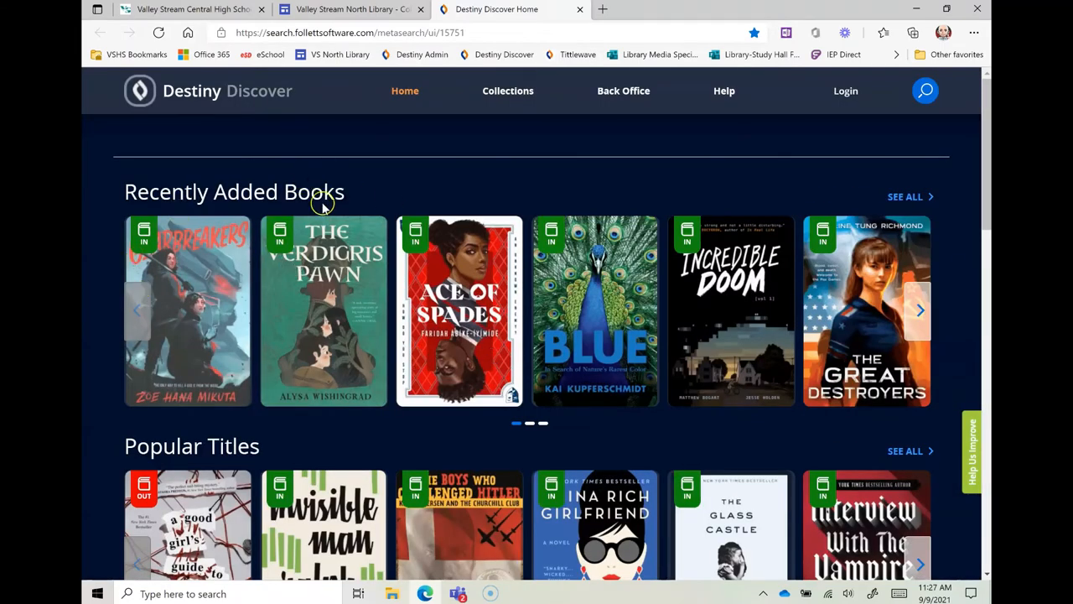
mouse_move(386, 304)
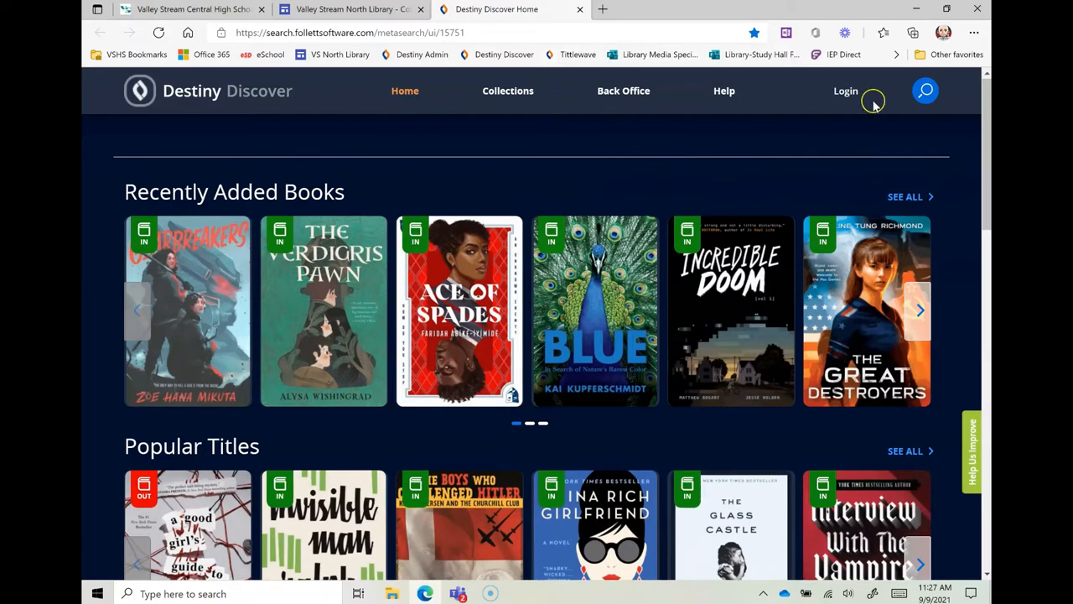
mouse_move(846, 90)
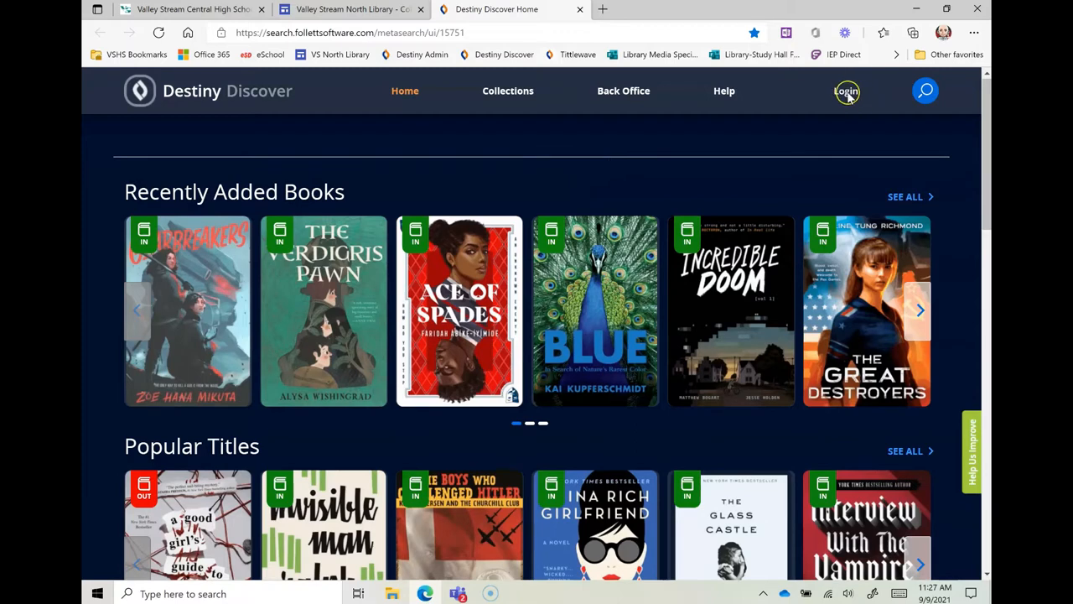
Step: Open the Follett login page for the Valley Stream North Junior/Senior High catalog
left_click(846, 91)
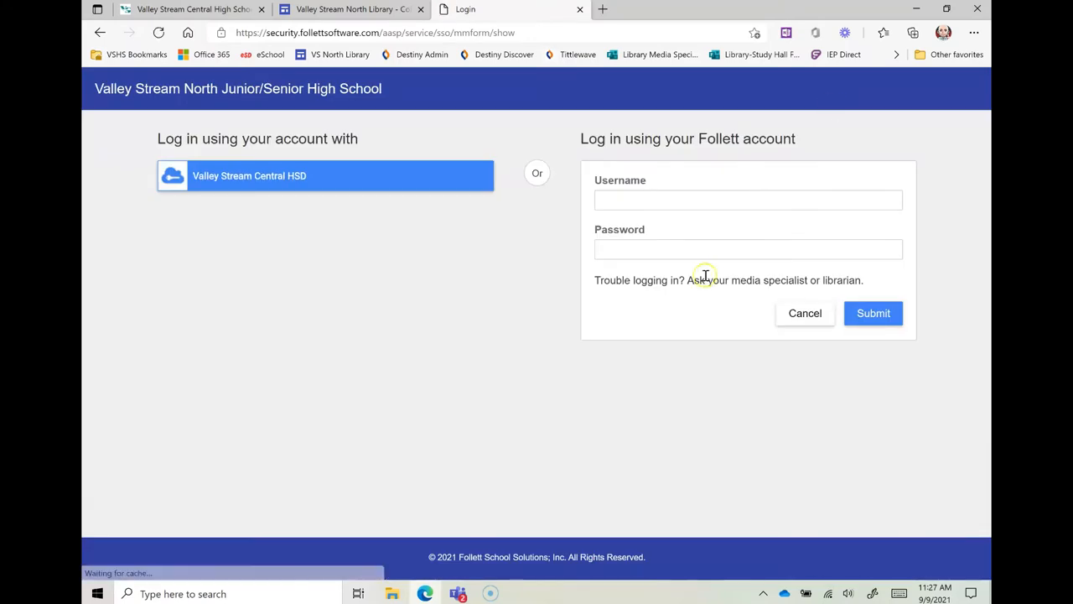
mouse_move(199, 147)
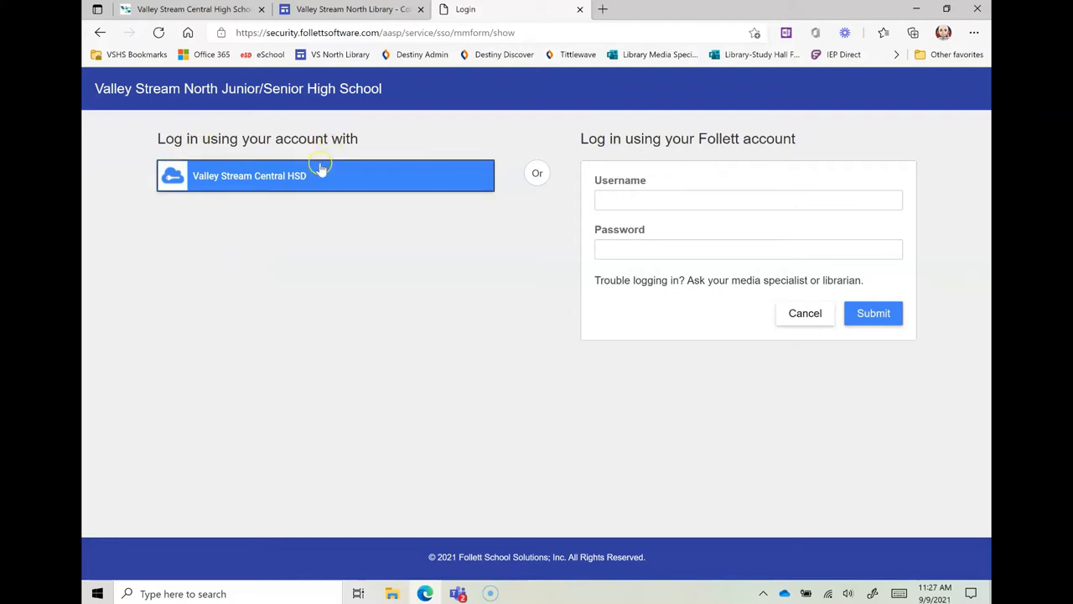
mouse_move(307, 183)
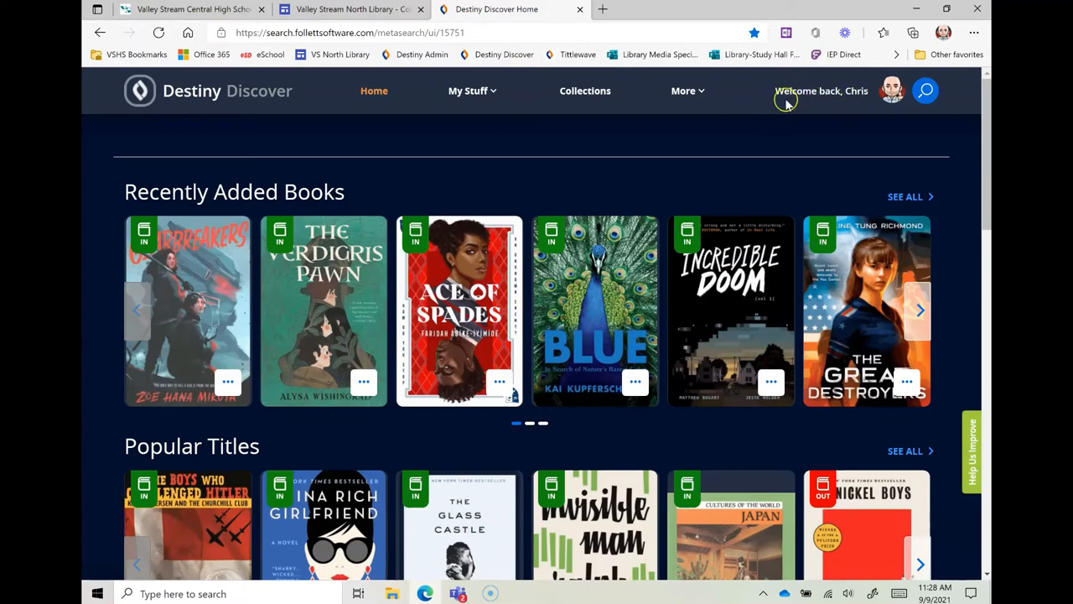
mouse_move(361, 221)
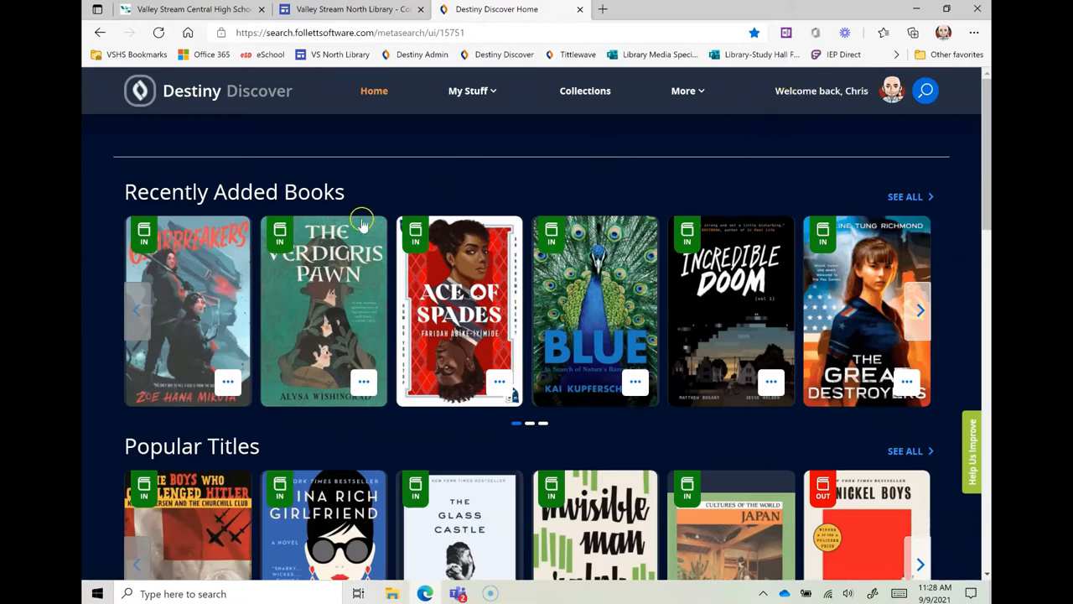
mouse_move(352, 322)
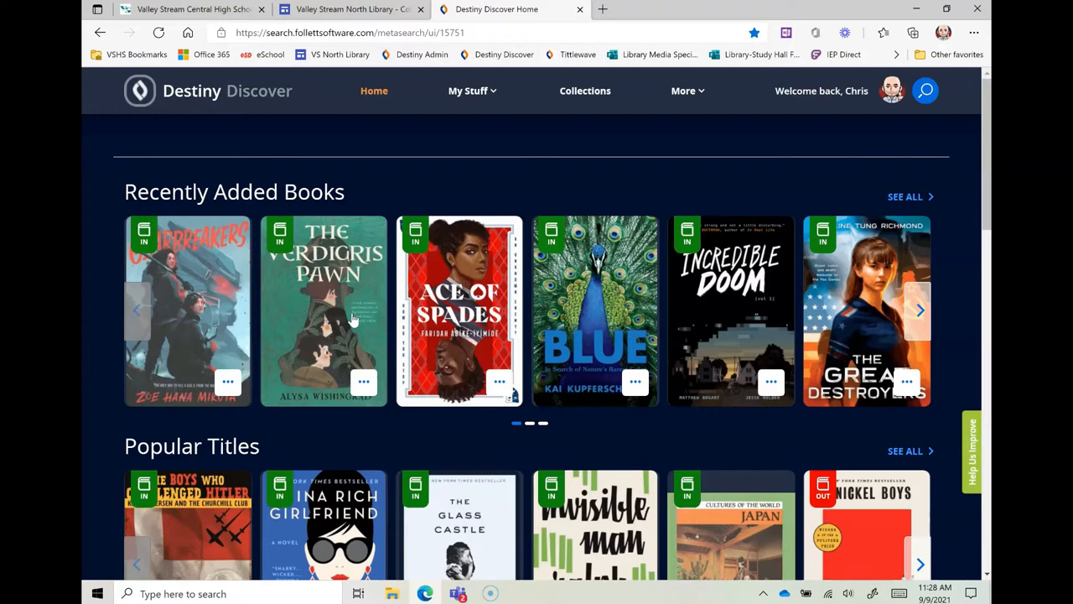
mouse_move(235, 200)
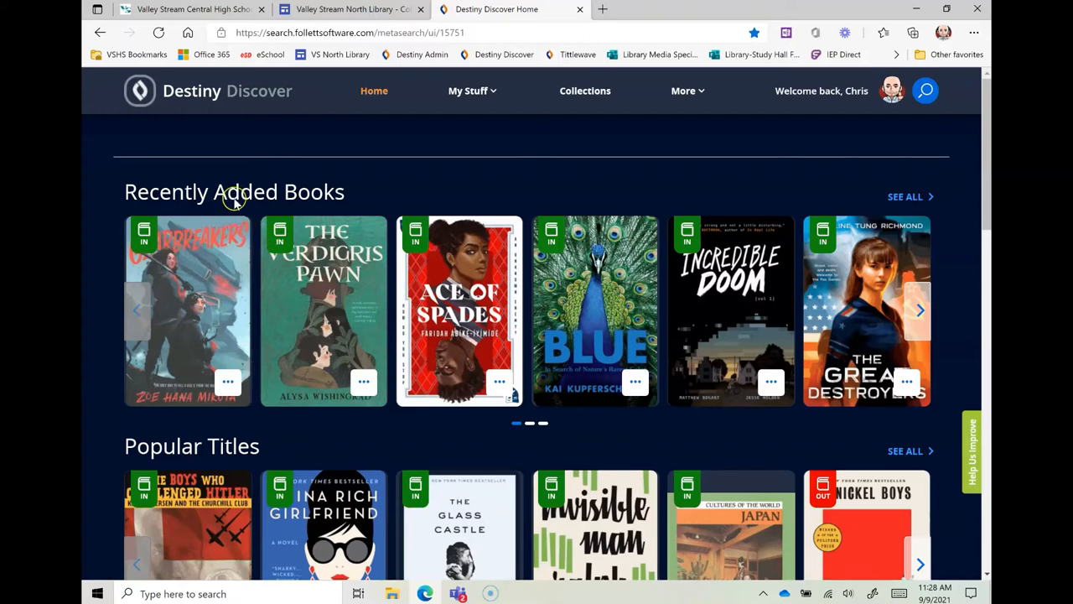
mouse_move(755, 293)
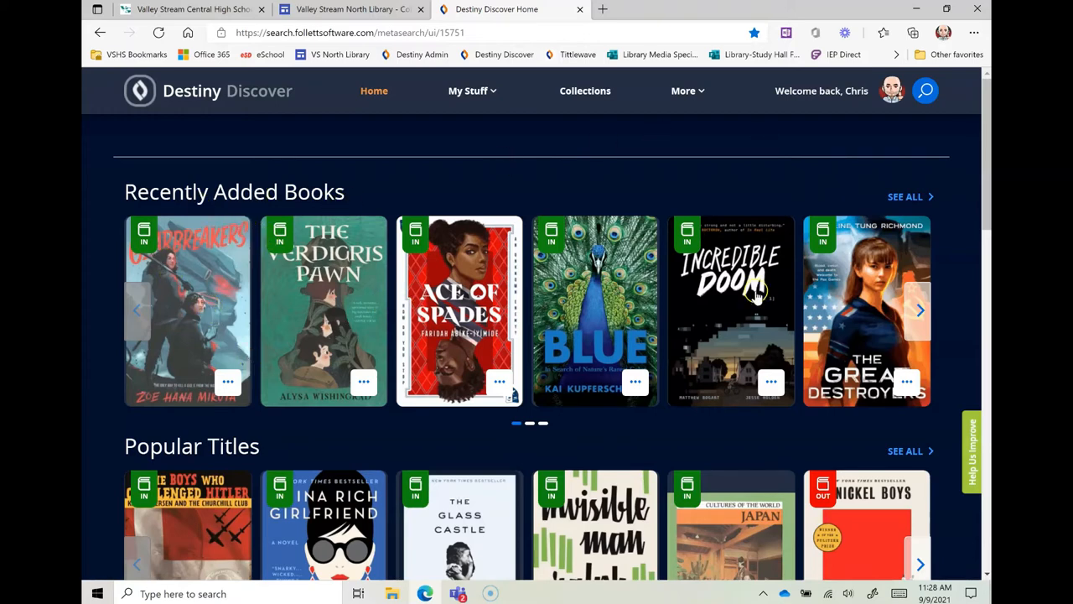
left_click(919, 310)
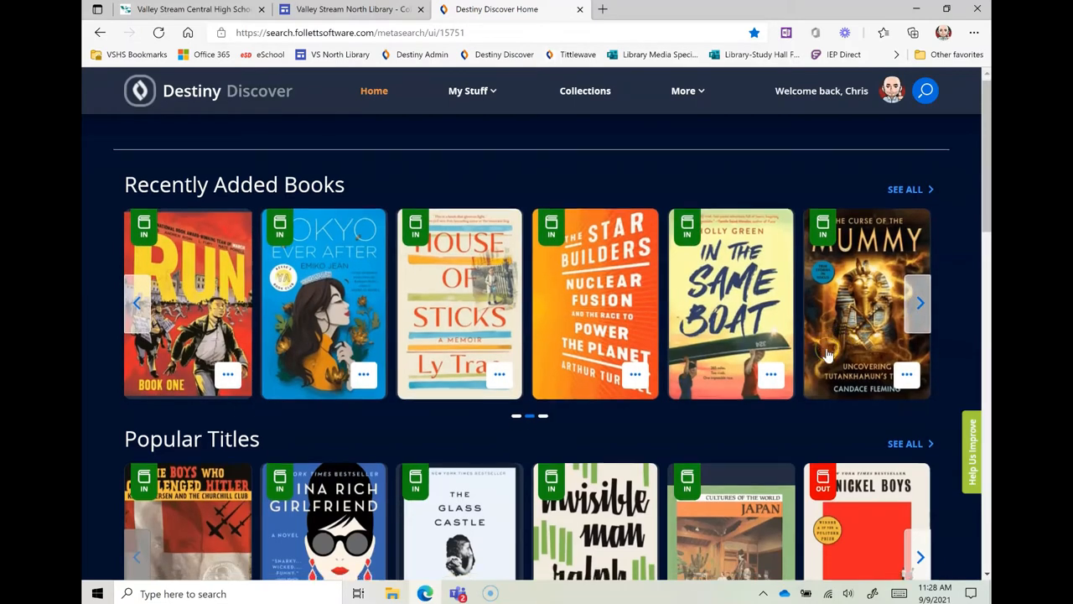
scroll("down", 3)
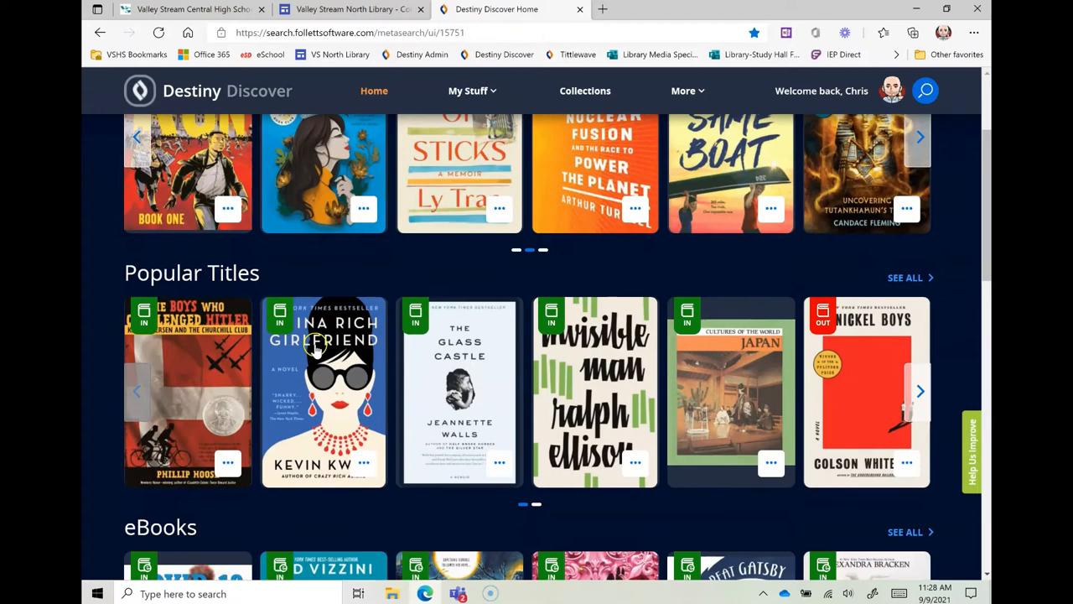
mouse_move(581, 401)
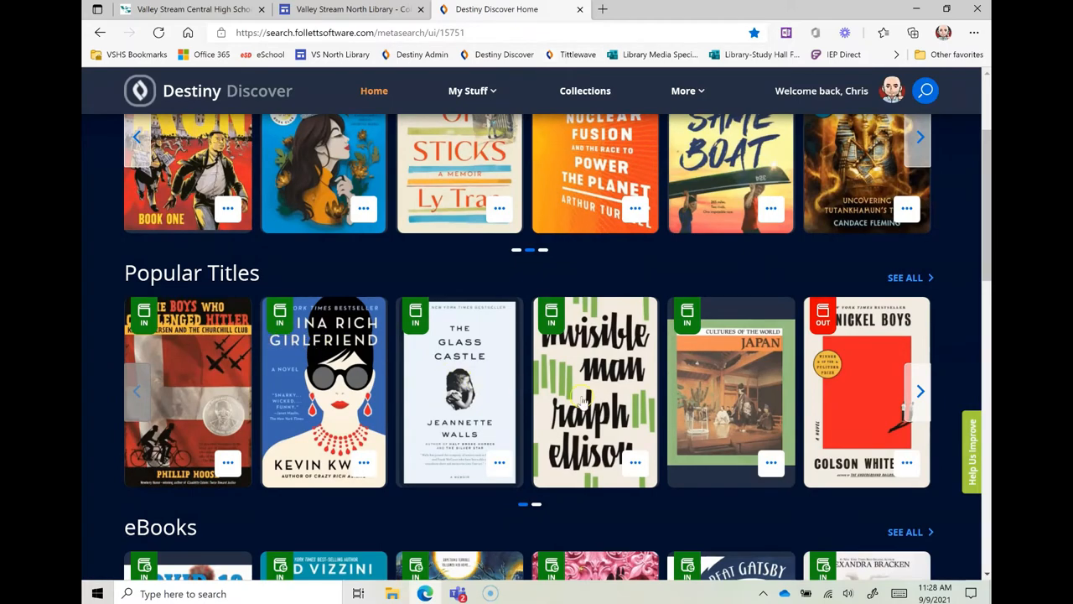
mouse_move(922, 356)
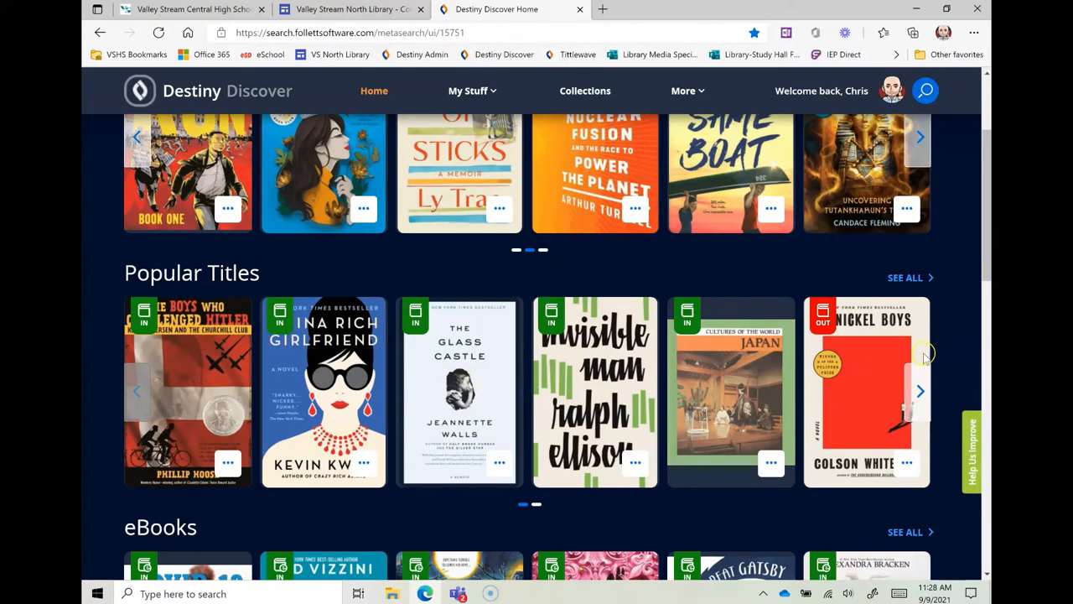
scroll("down", 3)
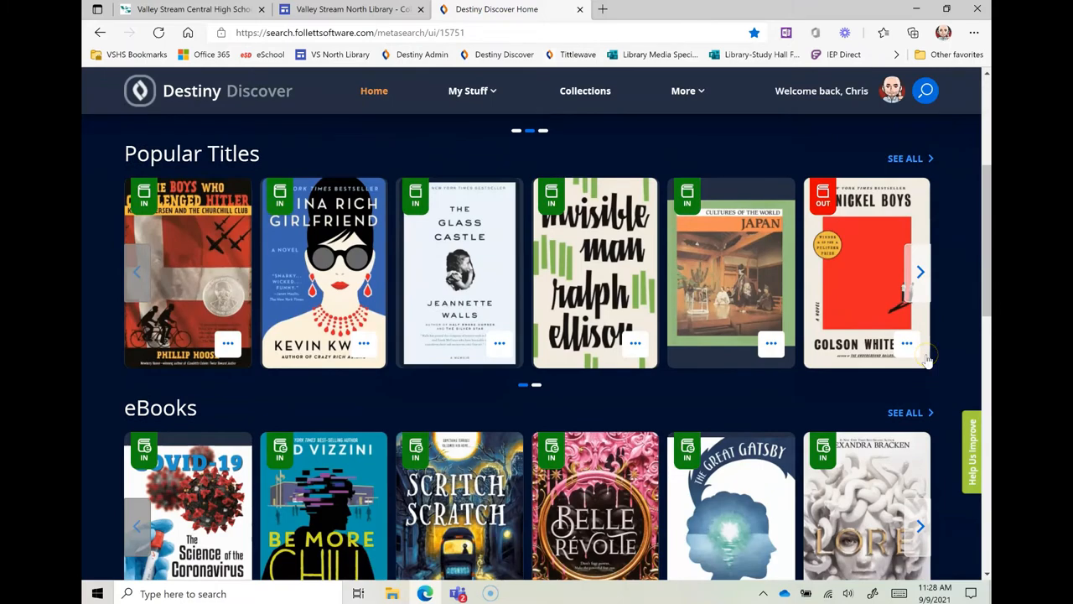
scroll("down", 3)
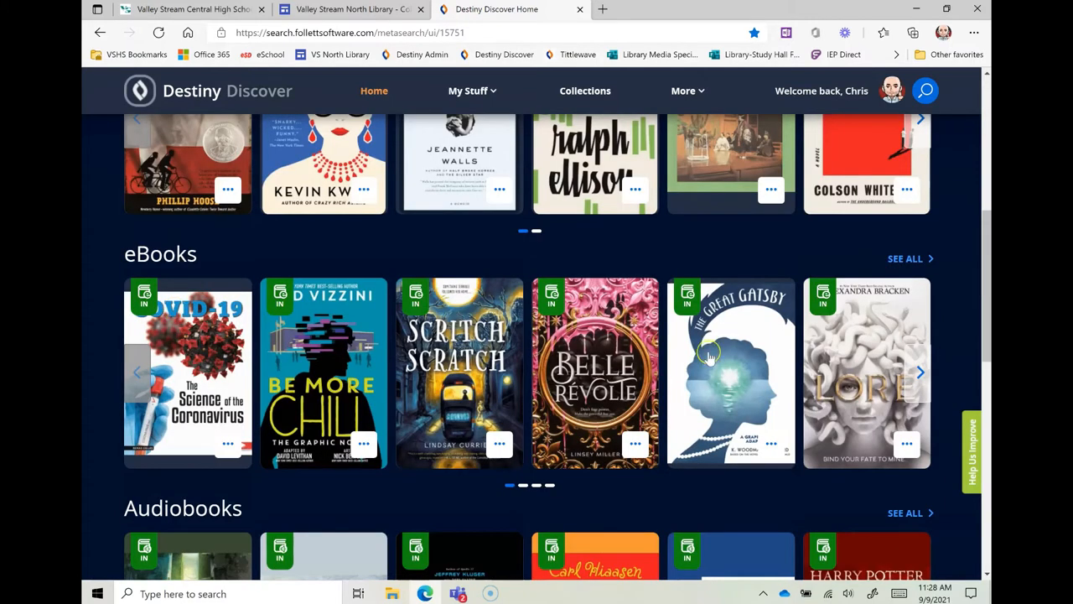
scroll("down", 3)
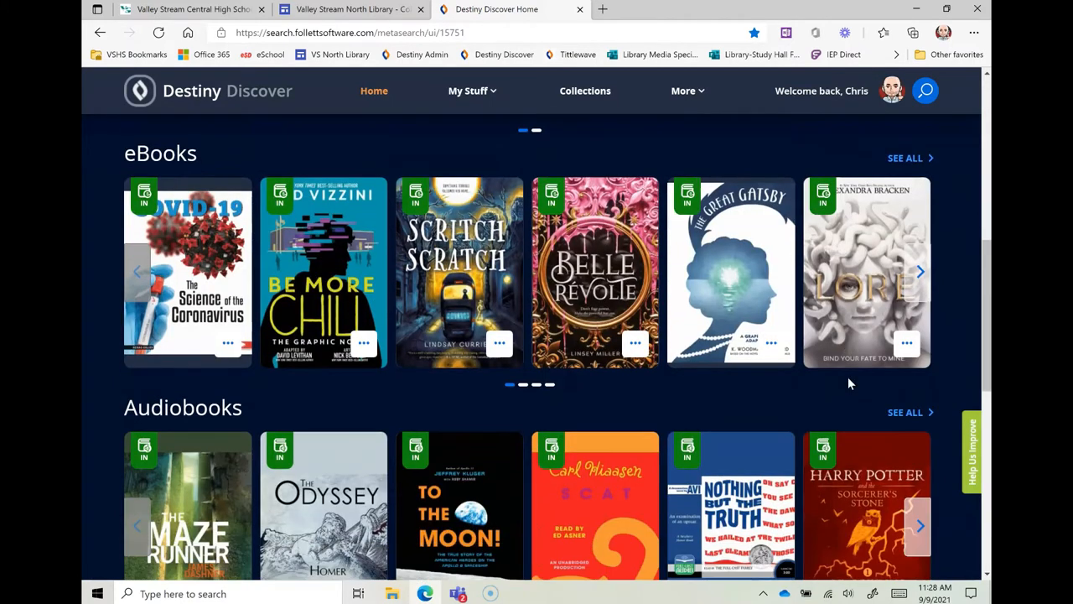
scroll("down", 3)
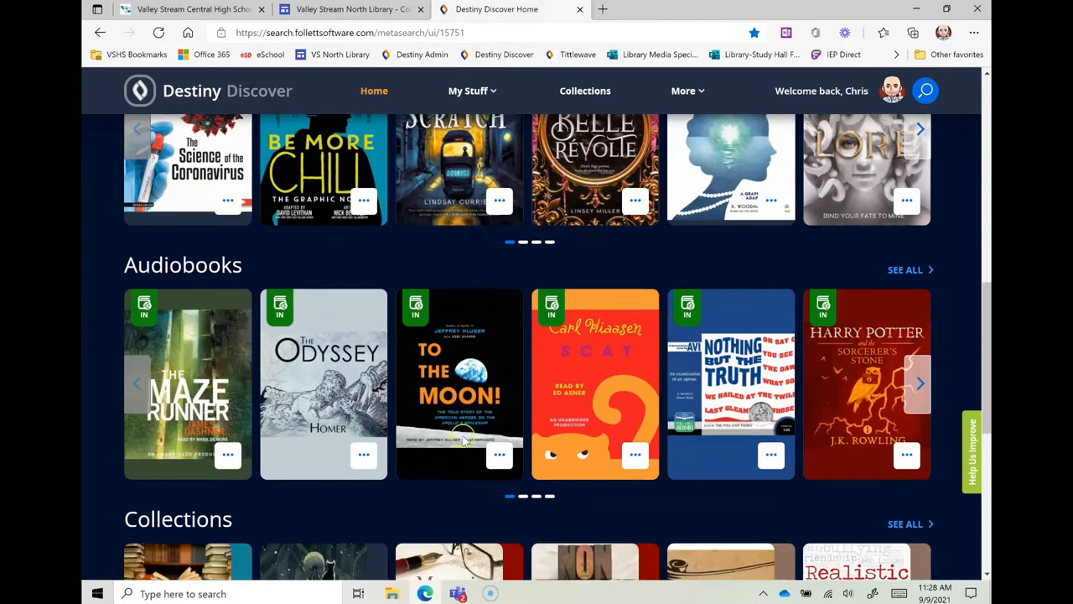
scroll("down", 3)
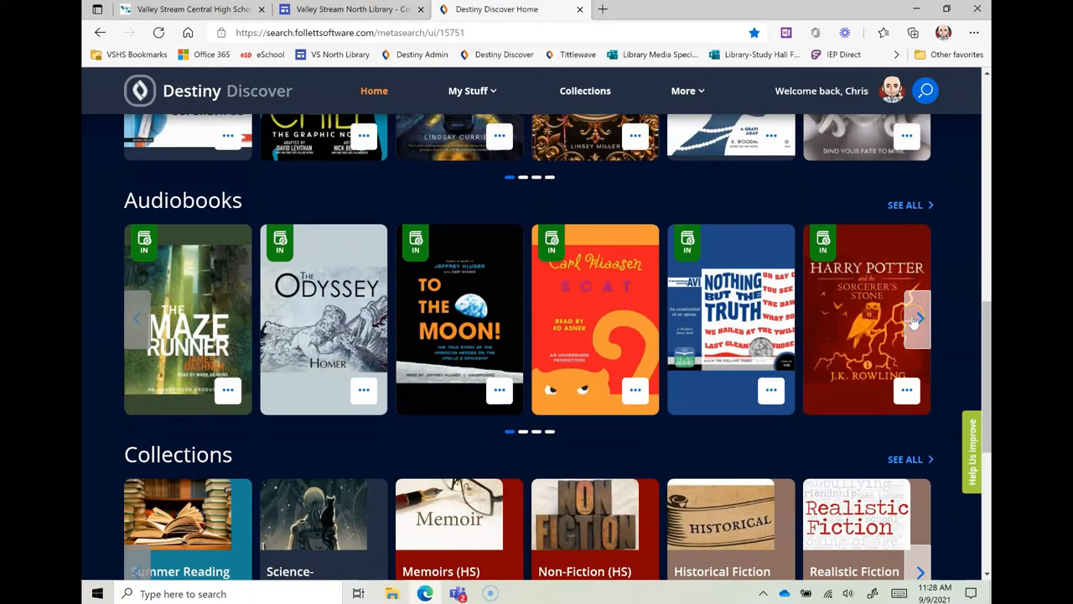
scroll("down", 3)
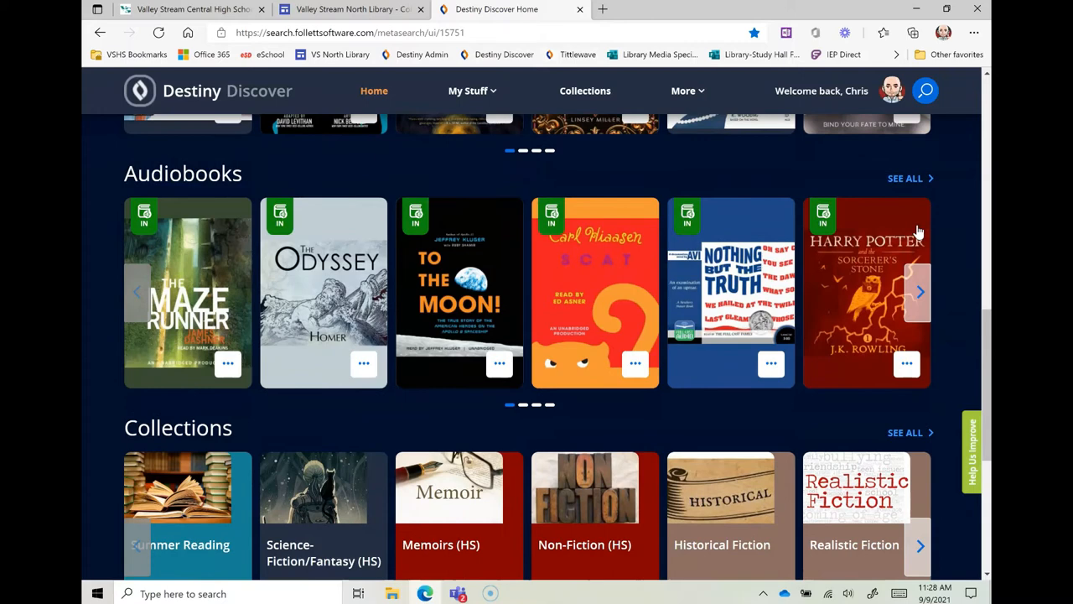
scroll("down", 3)
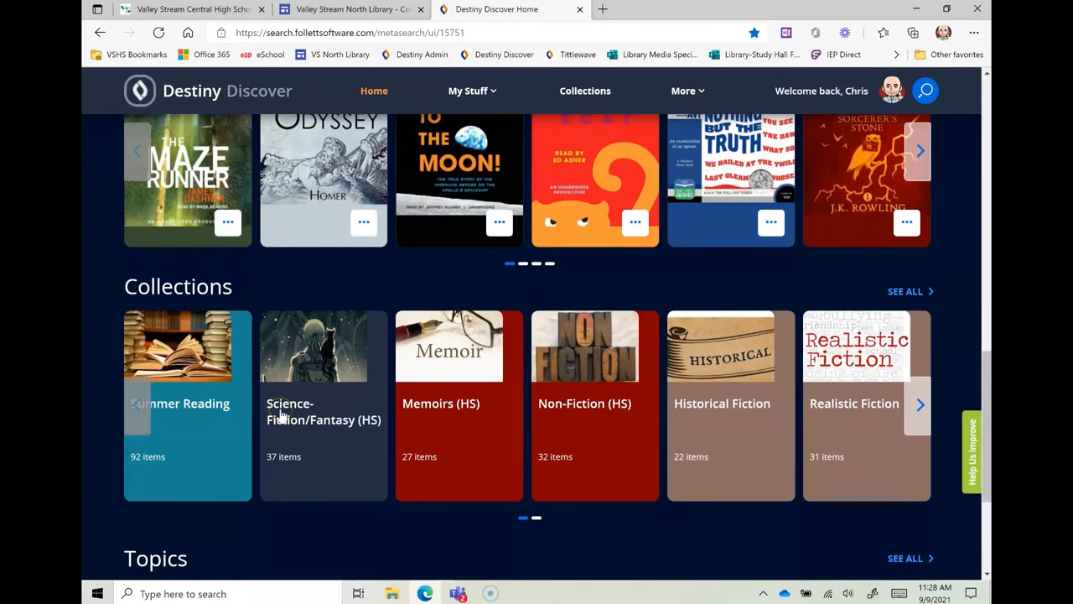
scroll("down", 3)
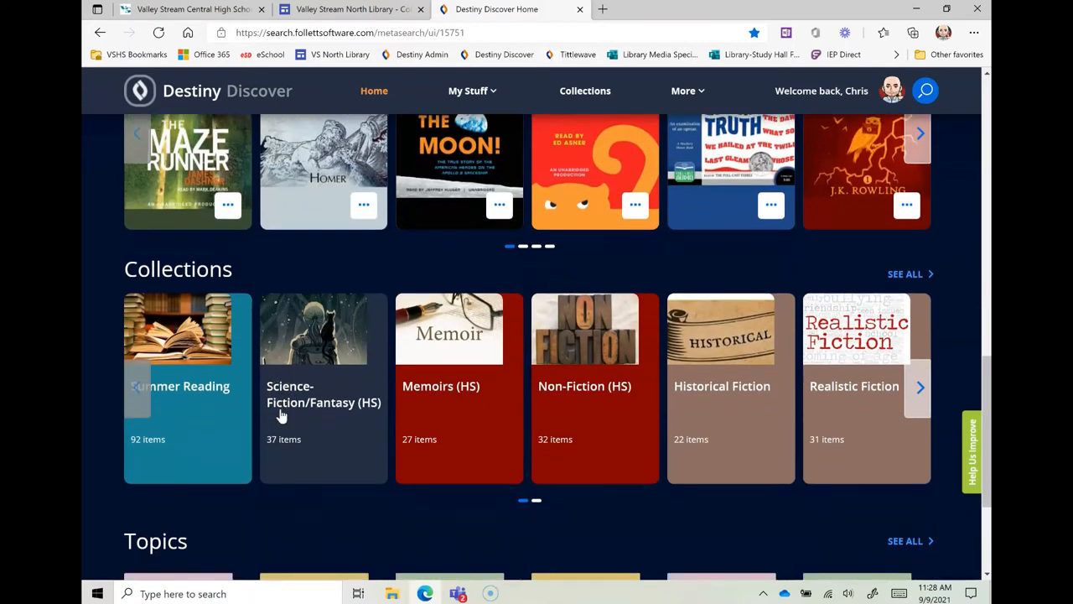
mouse_move(499, 369)
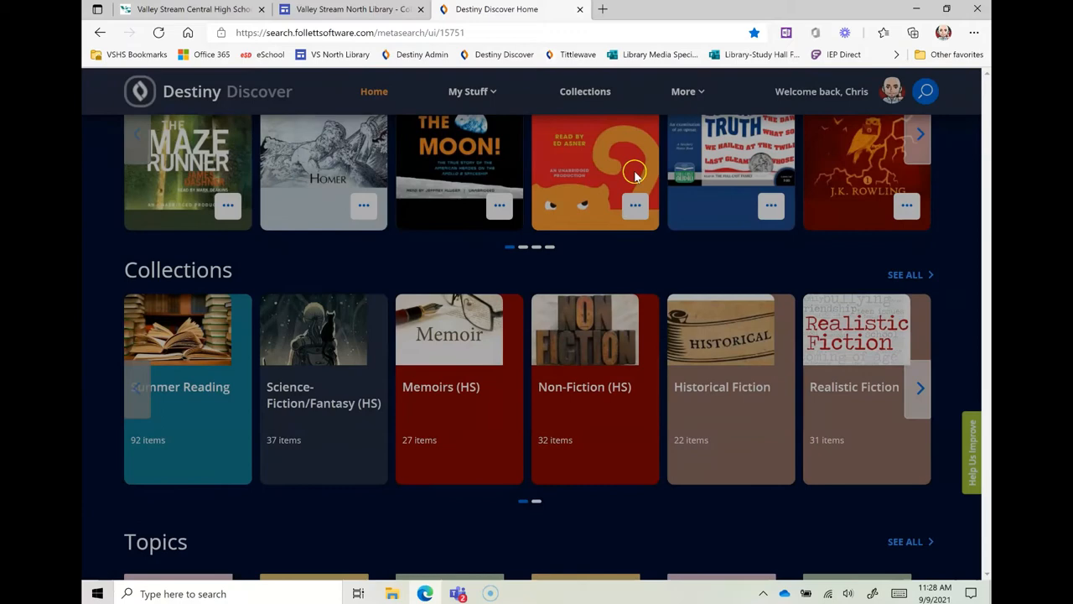
scroll("down", 3)
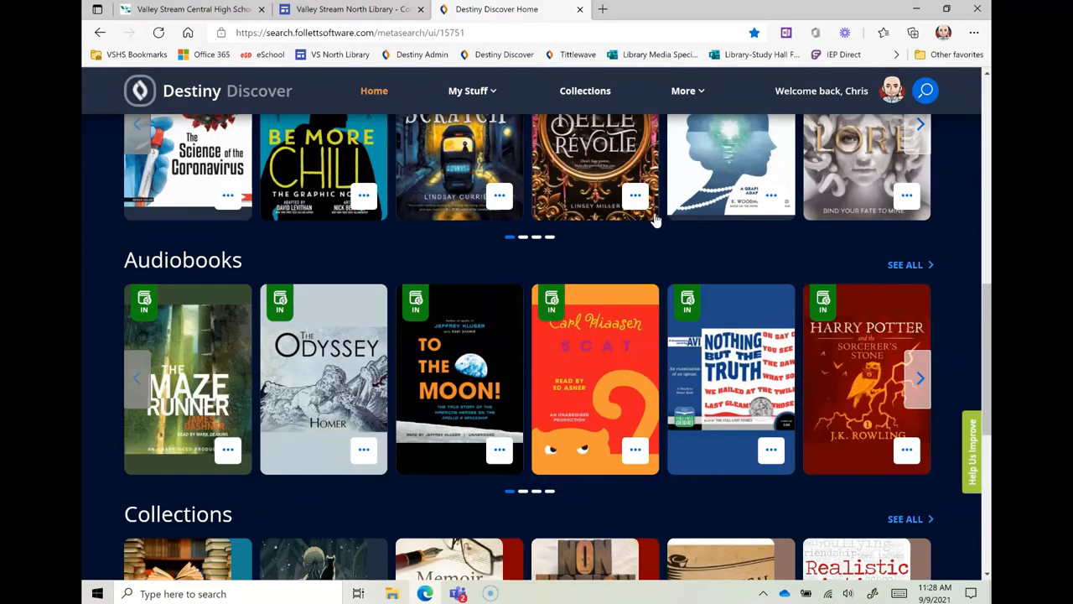
scroll("up", 3)
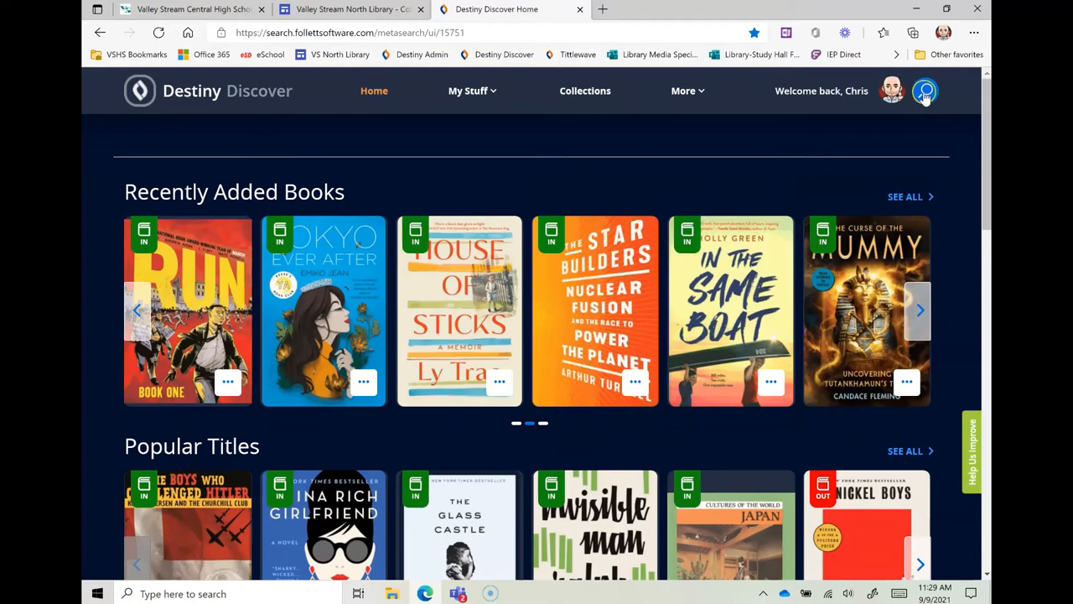
Step: Search the Destiny Discover catalog for the title 'Paperboy'
left_click(925, 91)
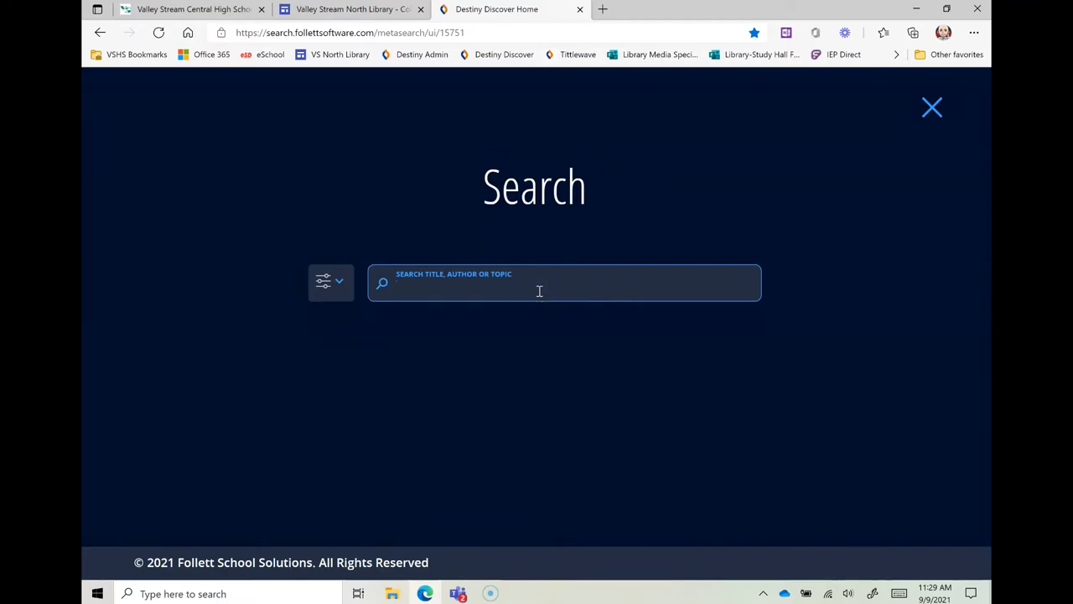
type("Paper")
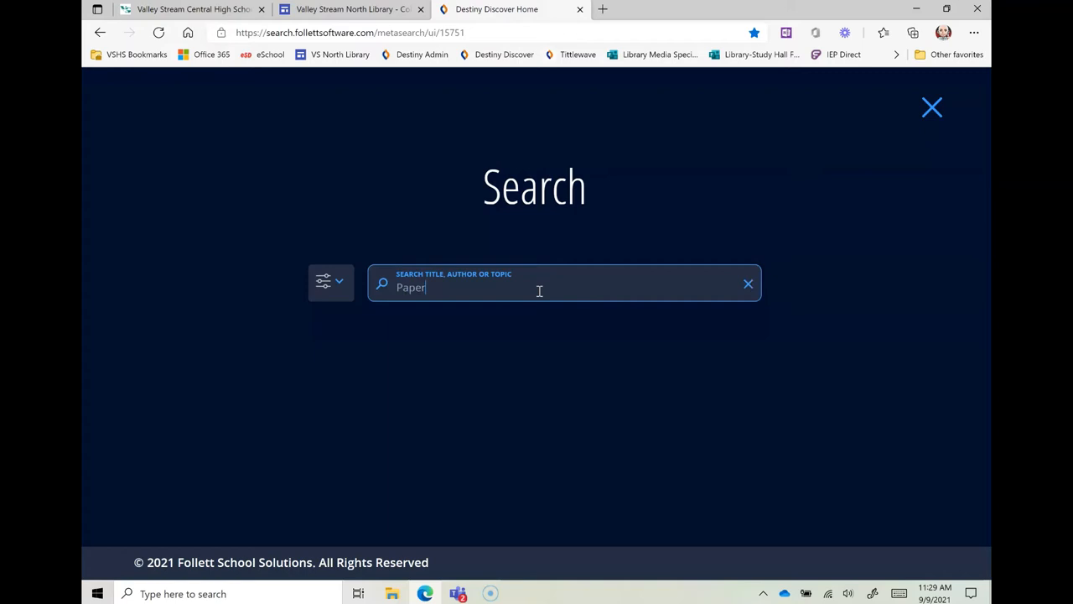
type("bo")
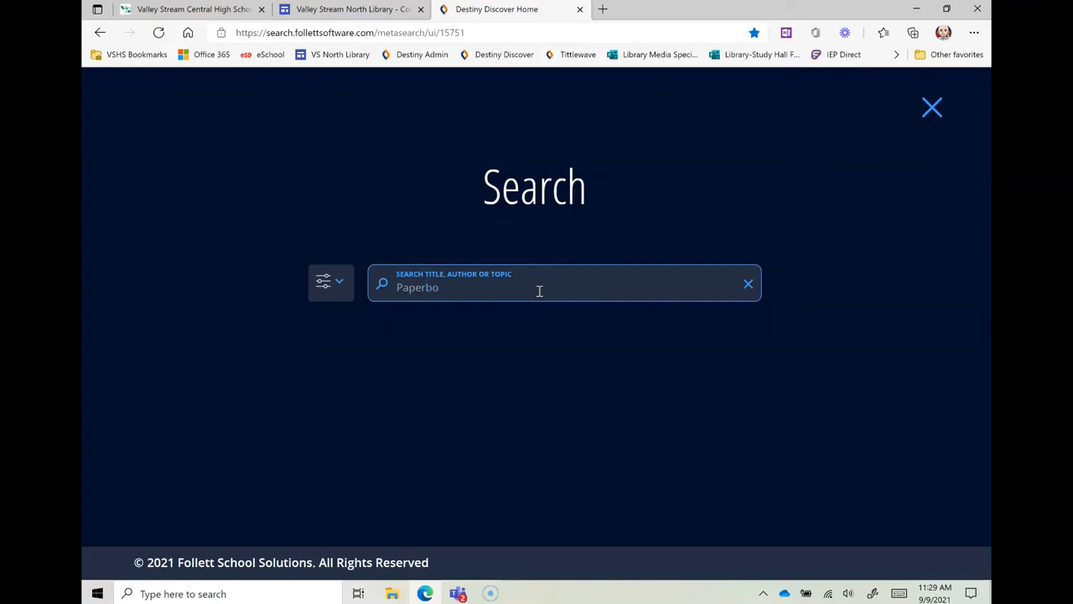
type("y")
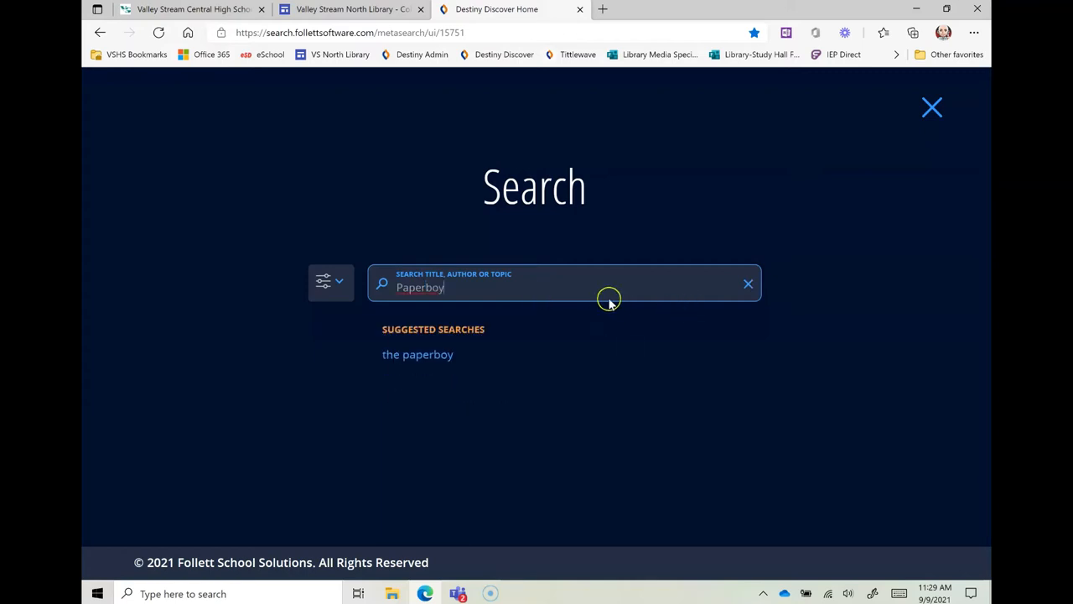
key("Enter")
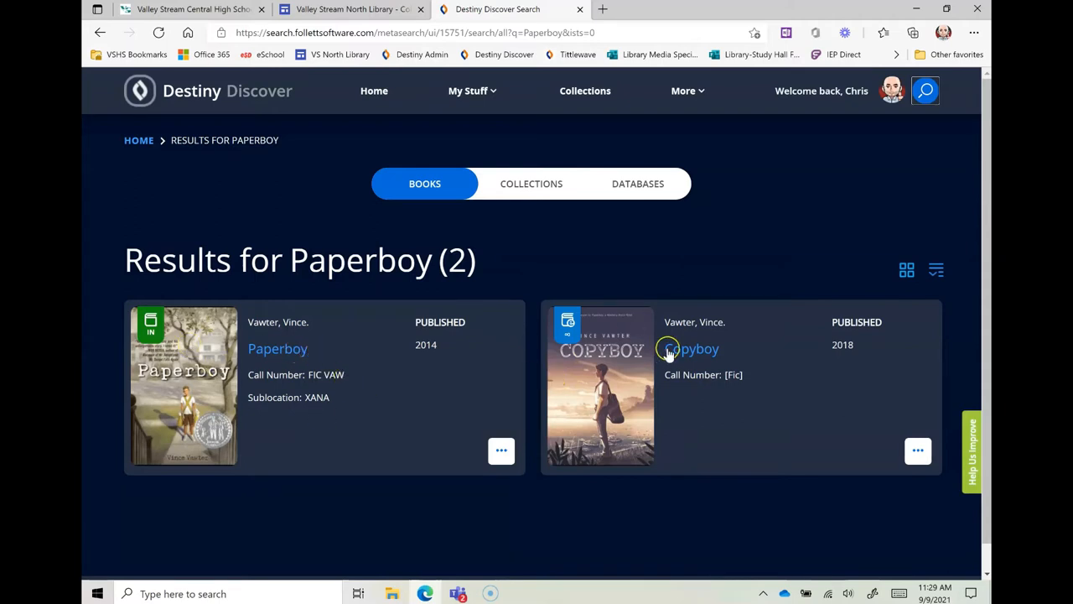
mouse_move(735, 326)
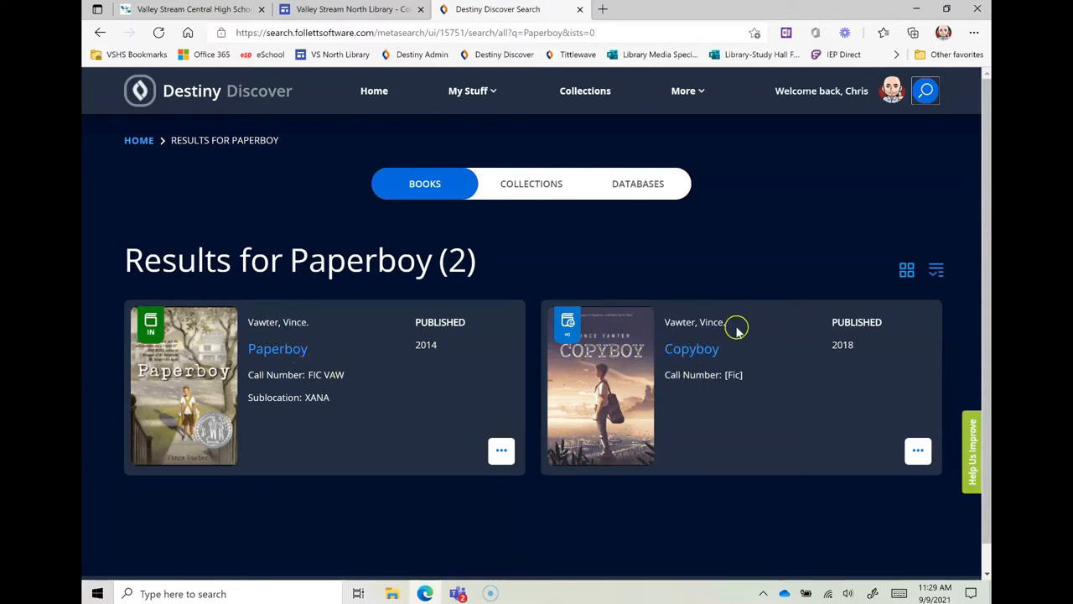
Step: Open the Title Preview for Paperboy by Vince Vawter from the results
scroll("down", 3)
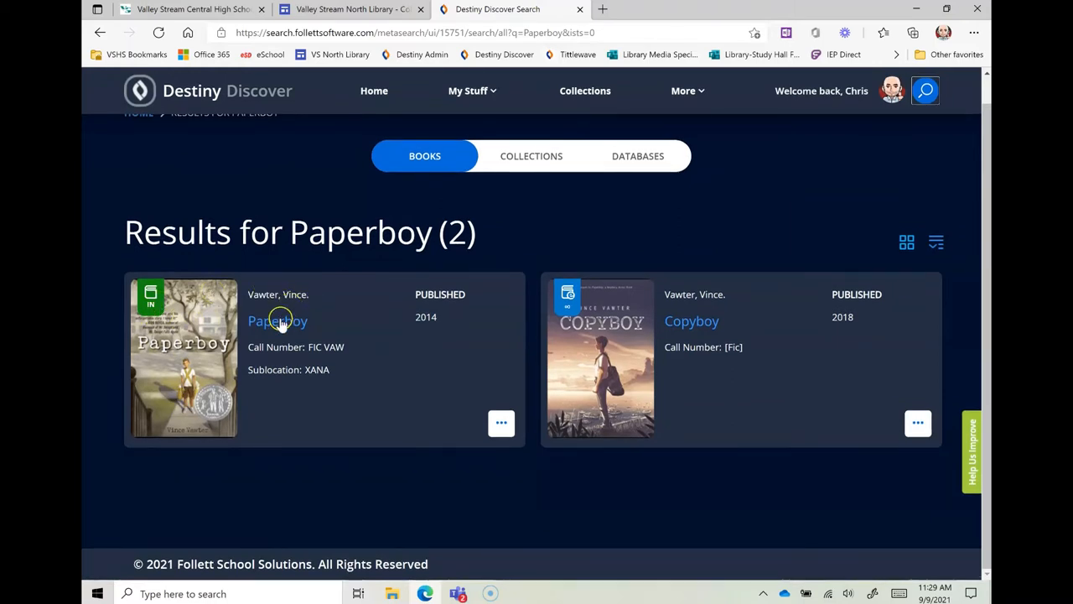
mouse_move(278, 320)
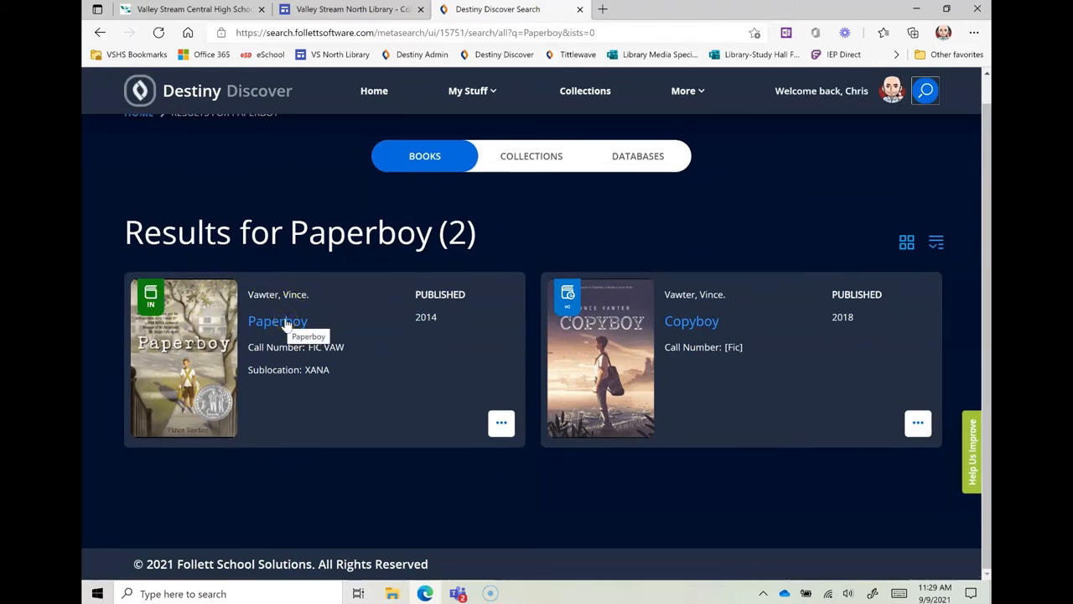
left_click(278, 320)
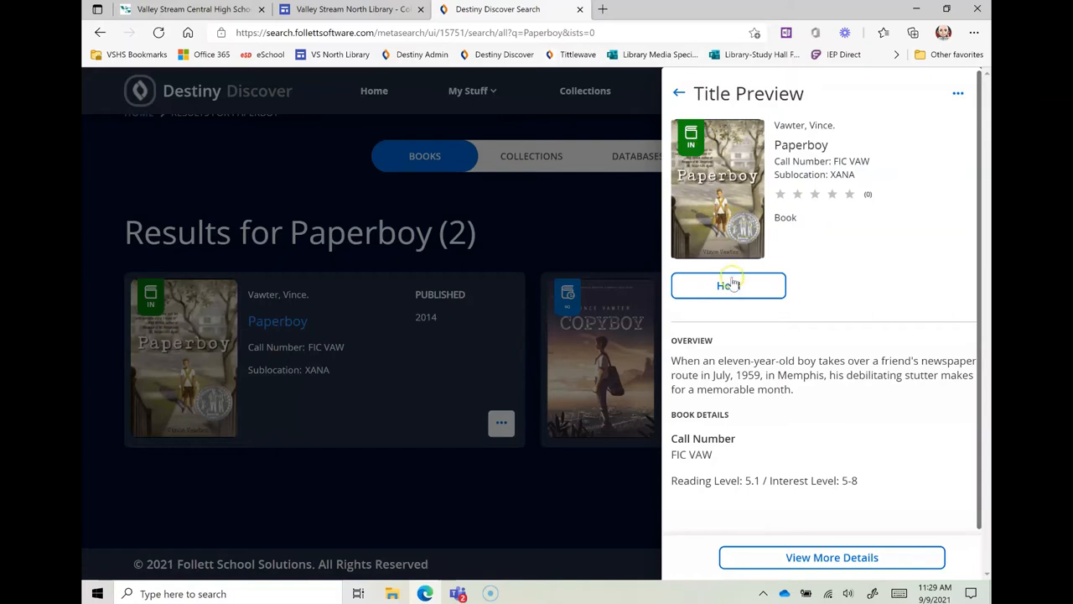
Step: Put a hold on Paperboy and close its Title Preview
left_click(727, 285)
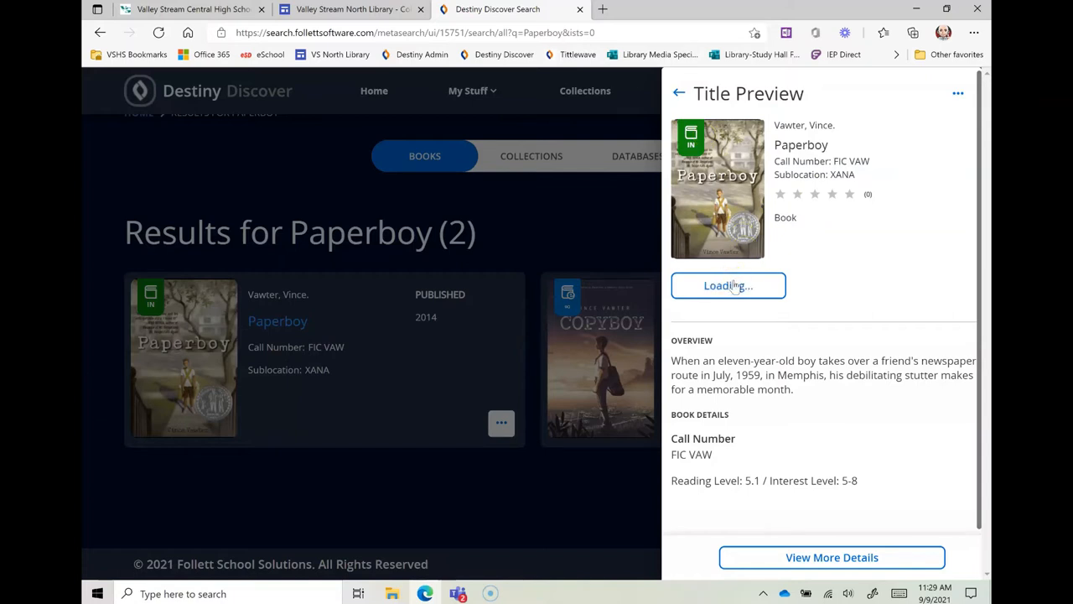
left_click(728, 285)
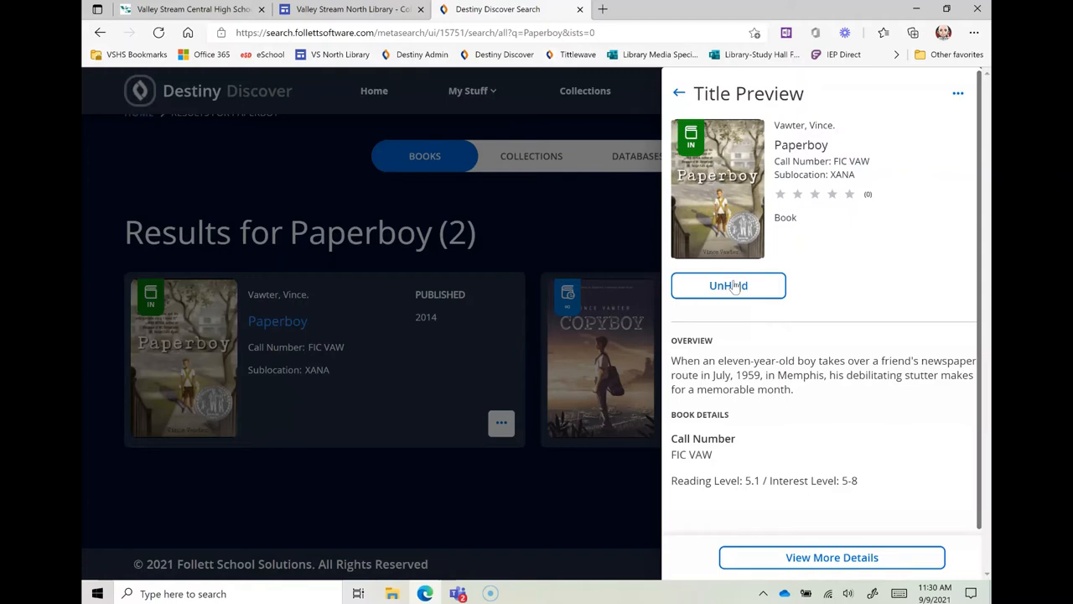
left_click(679, 93)
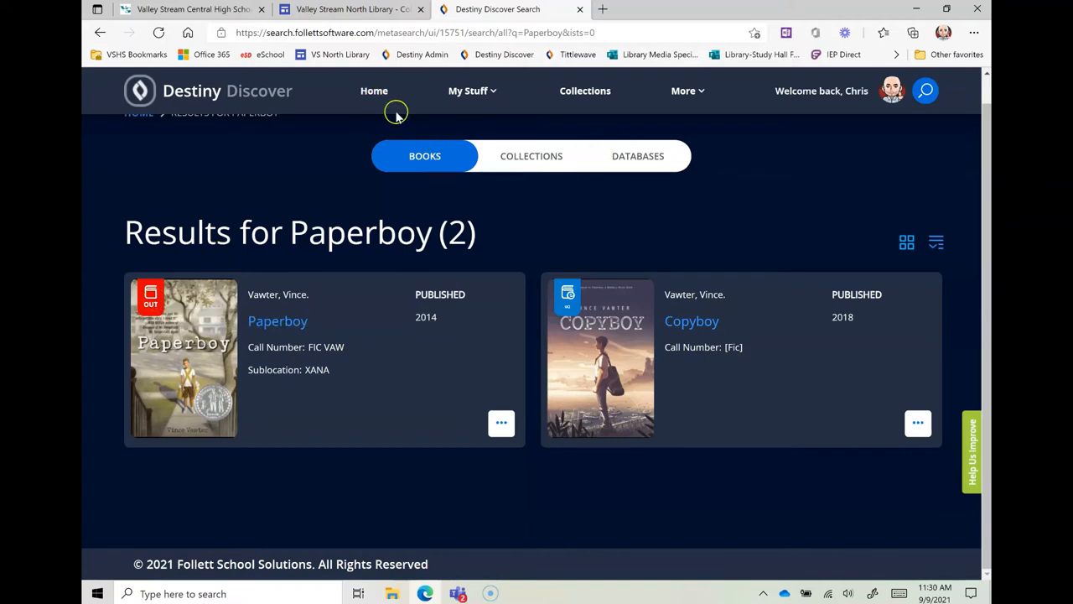
mouse_move(375, 91)
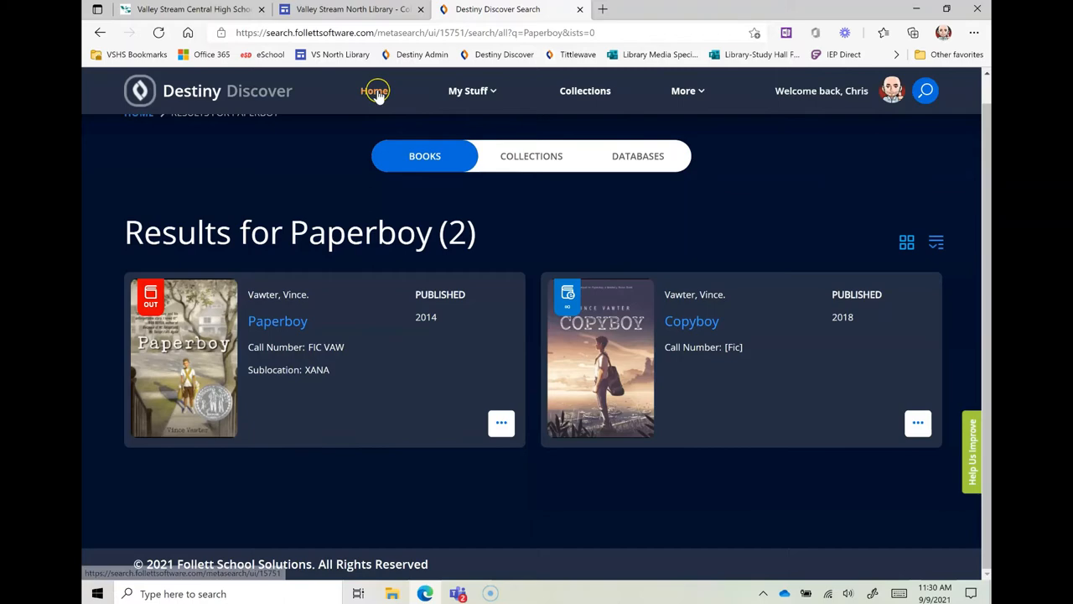
Step: Return to the catalog home page and scroll down toward the eBooks section
left_click(374, 91)
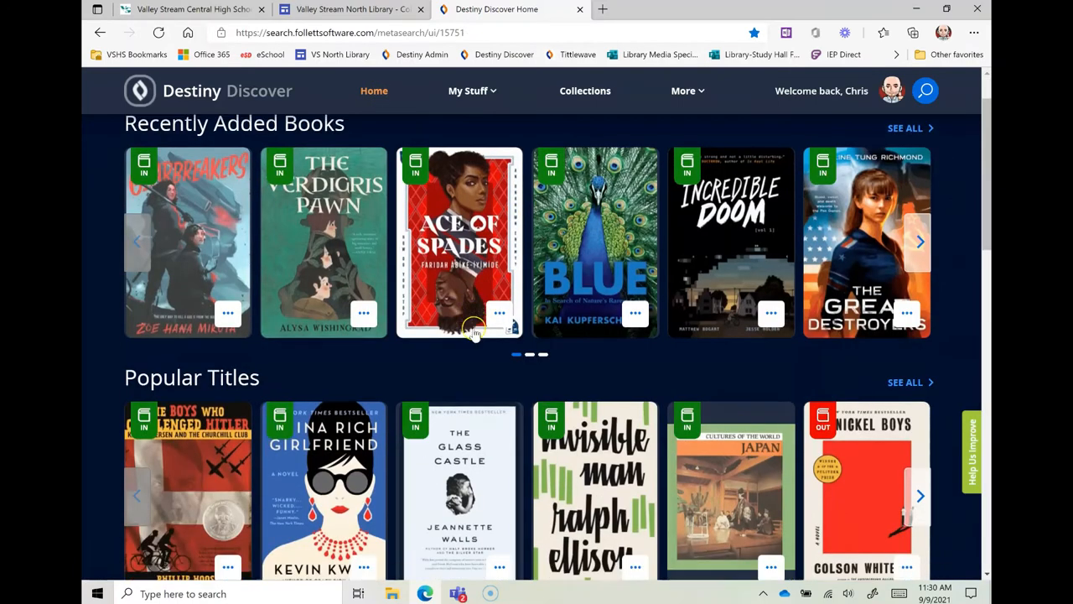
mouse_move(917, 256)
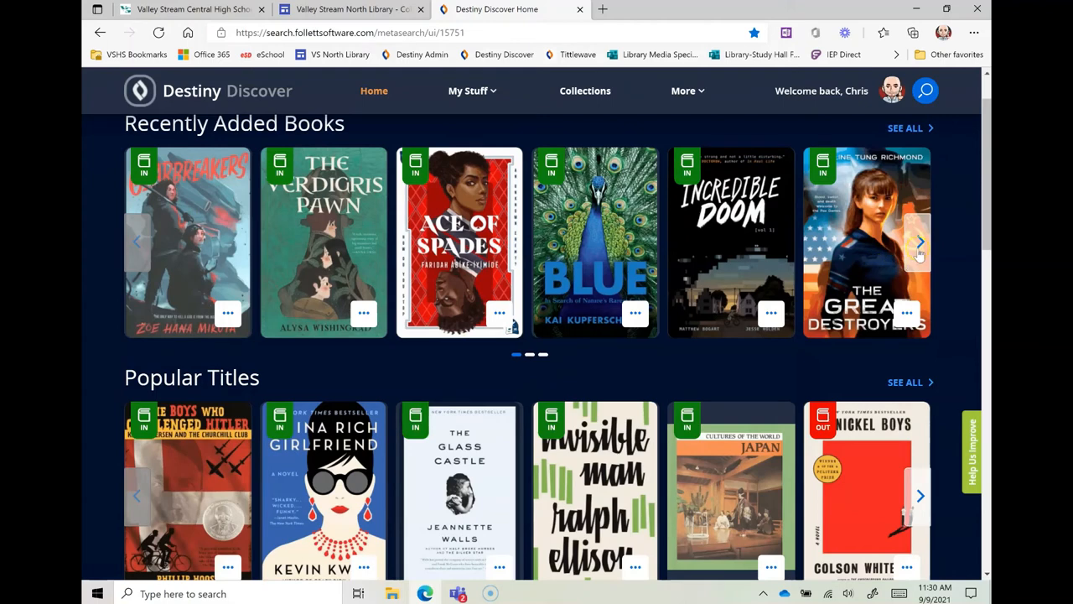
mouse_move(616, 415)
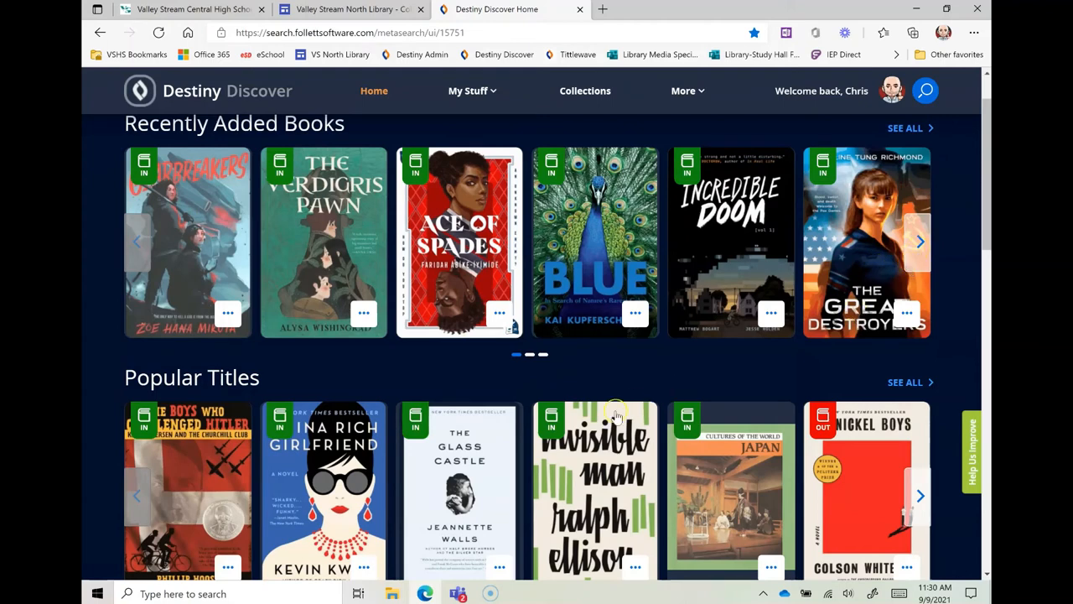
scroll("down", 3)
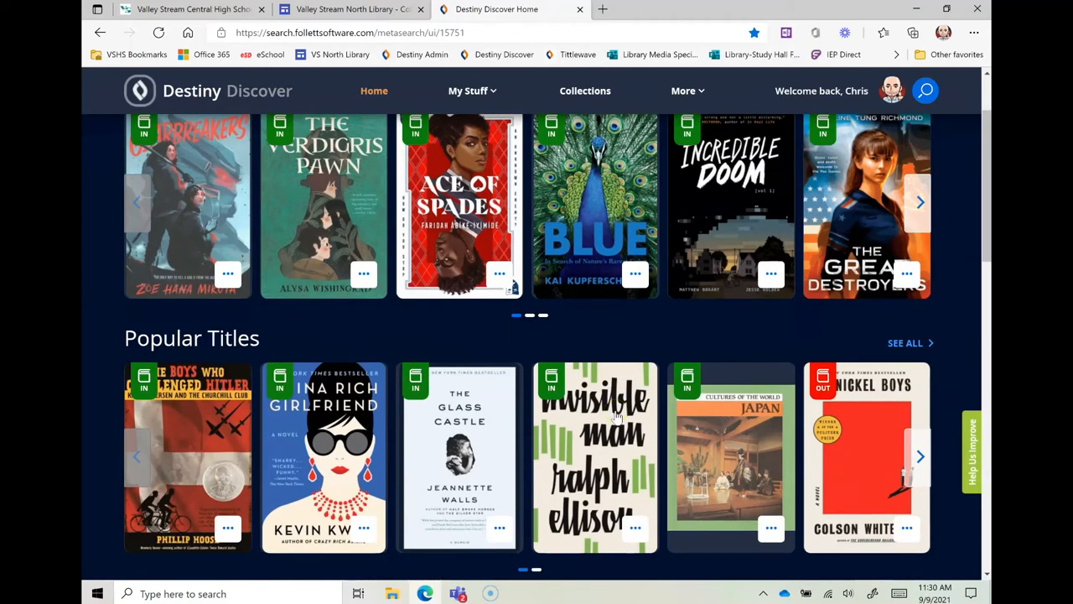
scroll("down", 3)
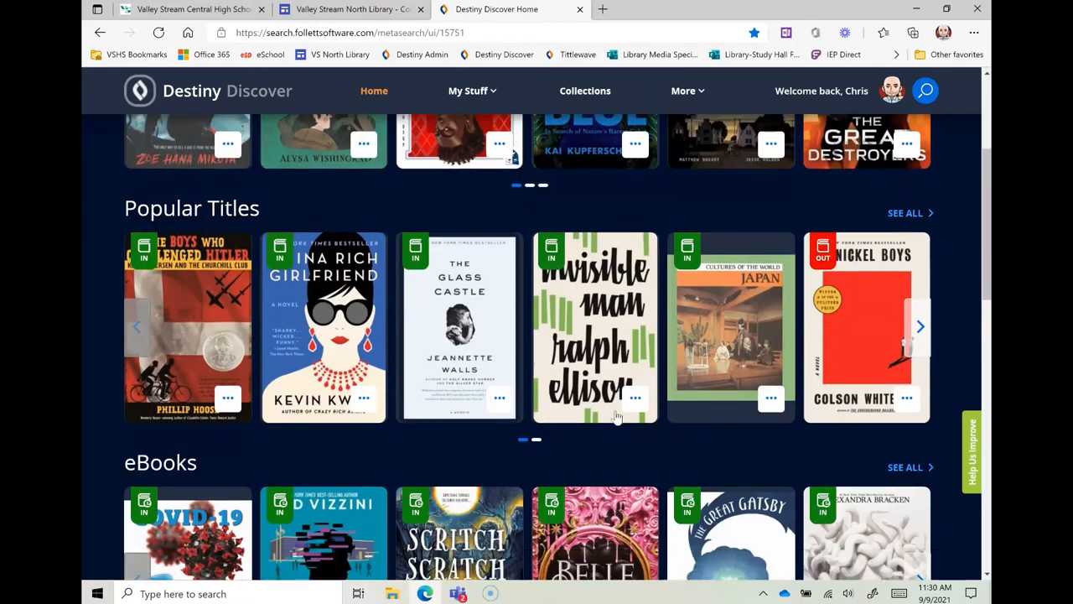
scroll("down", 3)
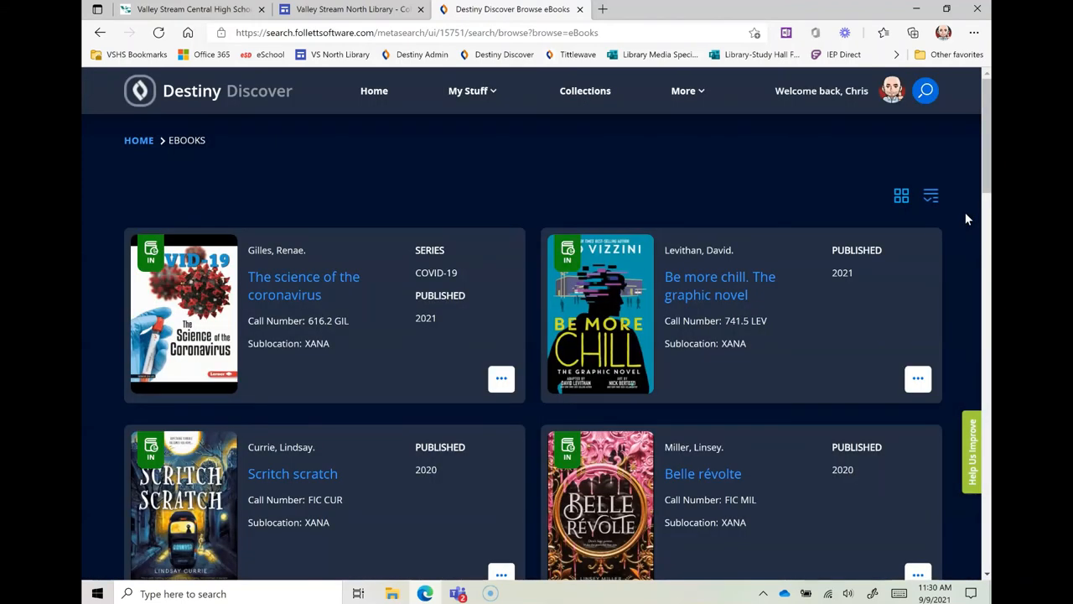
Step: Scroll the eBooks list and preview 'Avatar: The Last Airbender – North and South, Part Three'
scroll("down", 3)
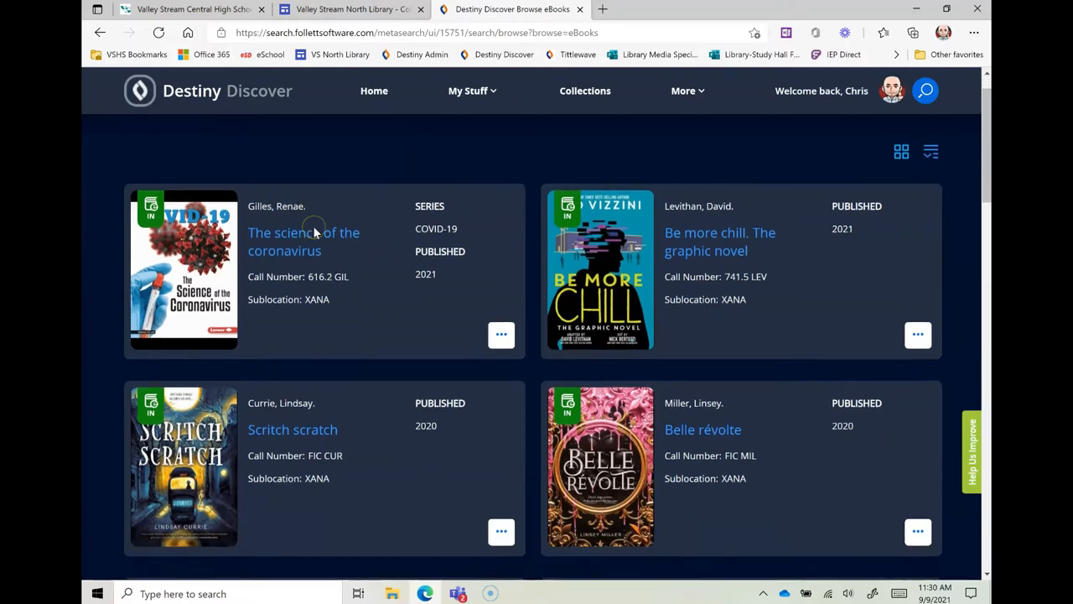
scroll("down", 3)
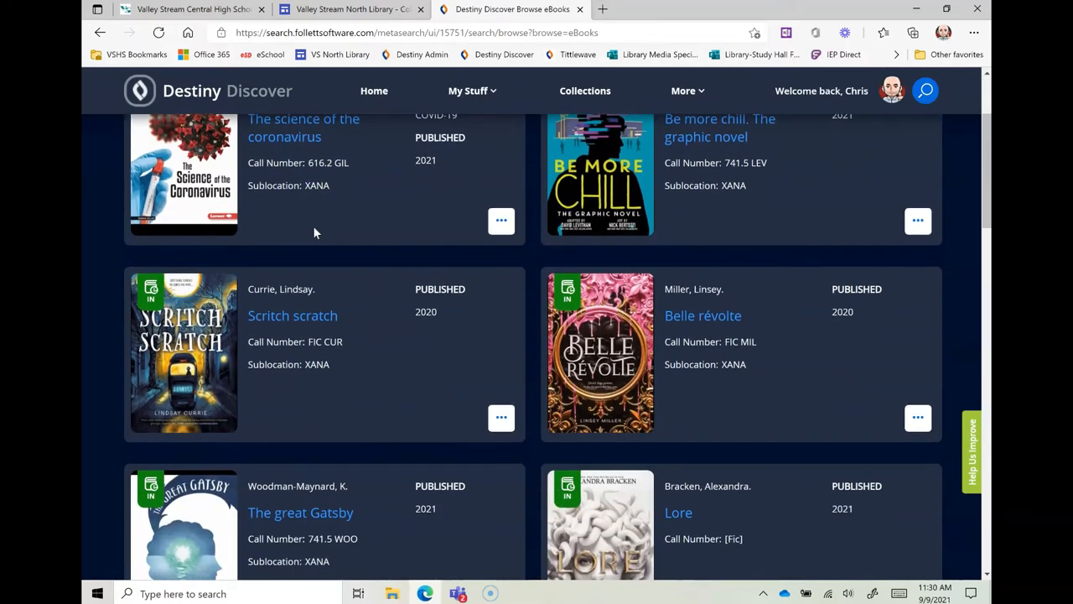
scroll("down", 3)
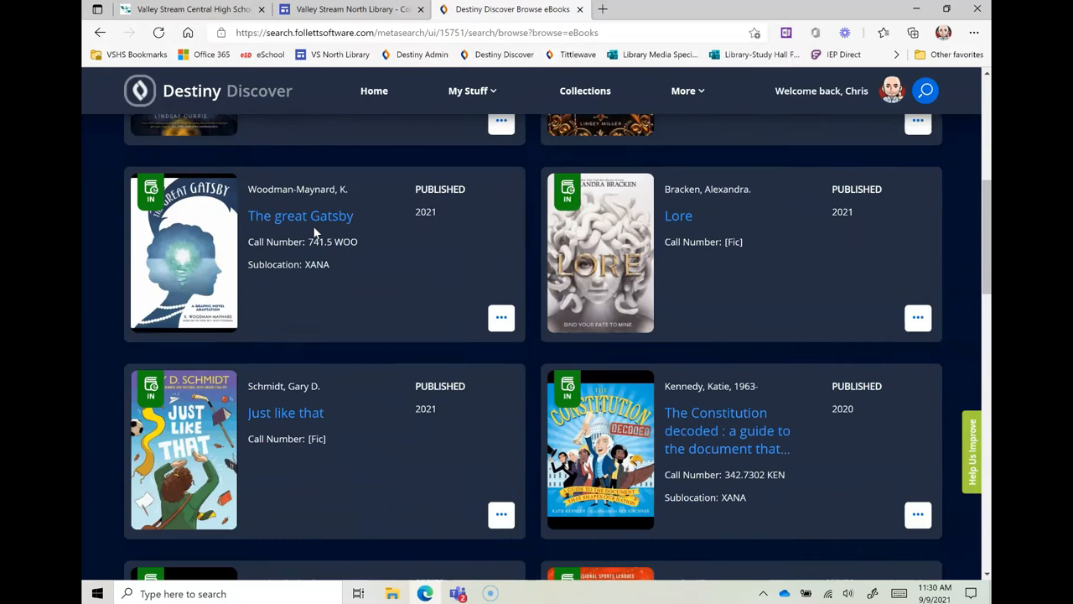
scroll("down", 3)
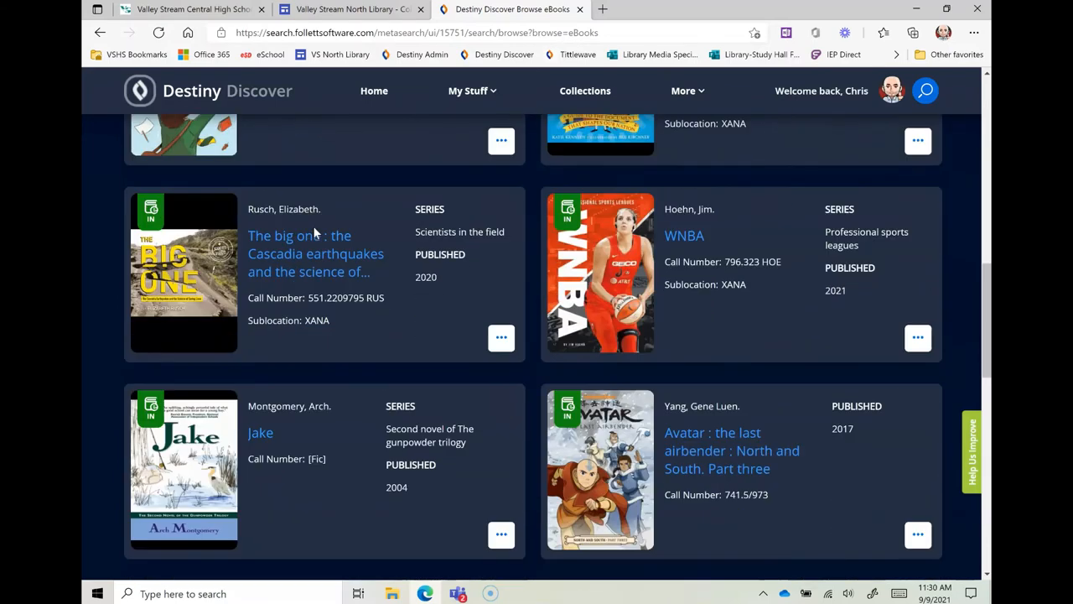
scroll("down", 3)
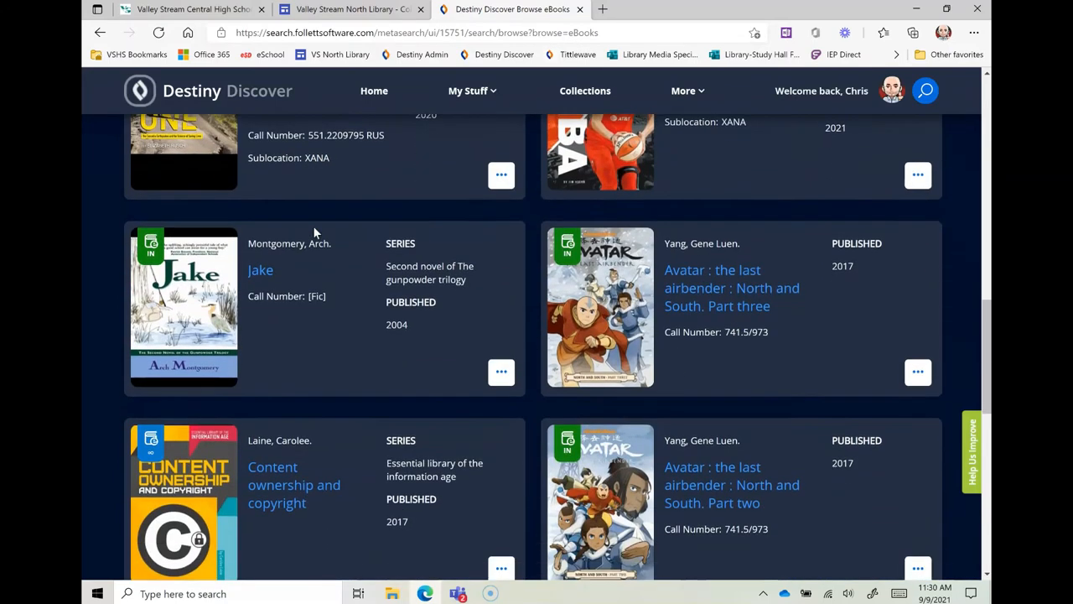
scroll("down", 3)
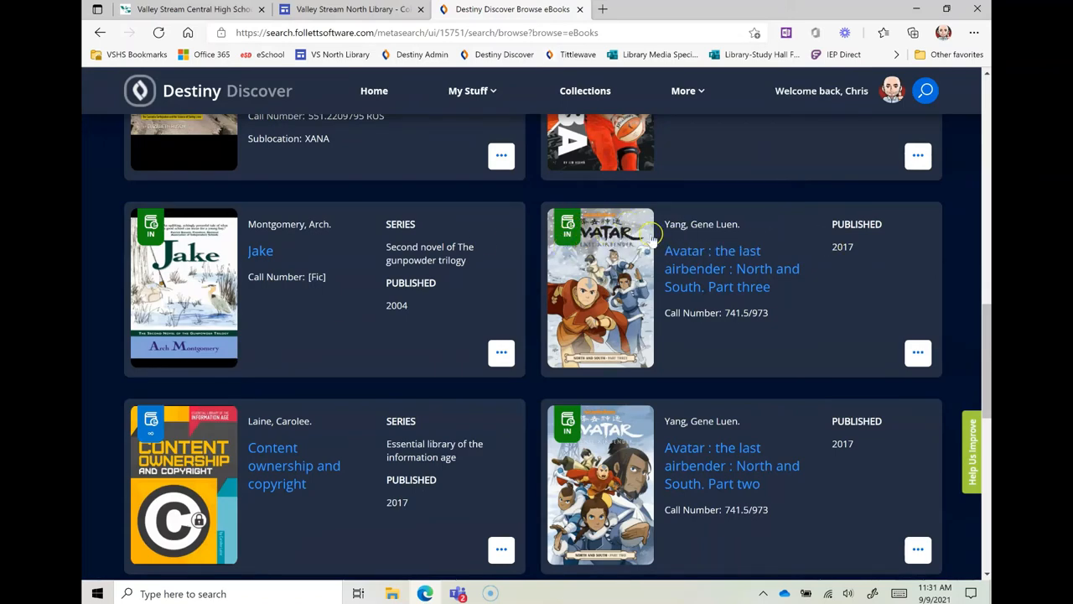
scroll("down", 3)
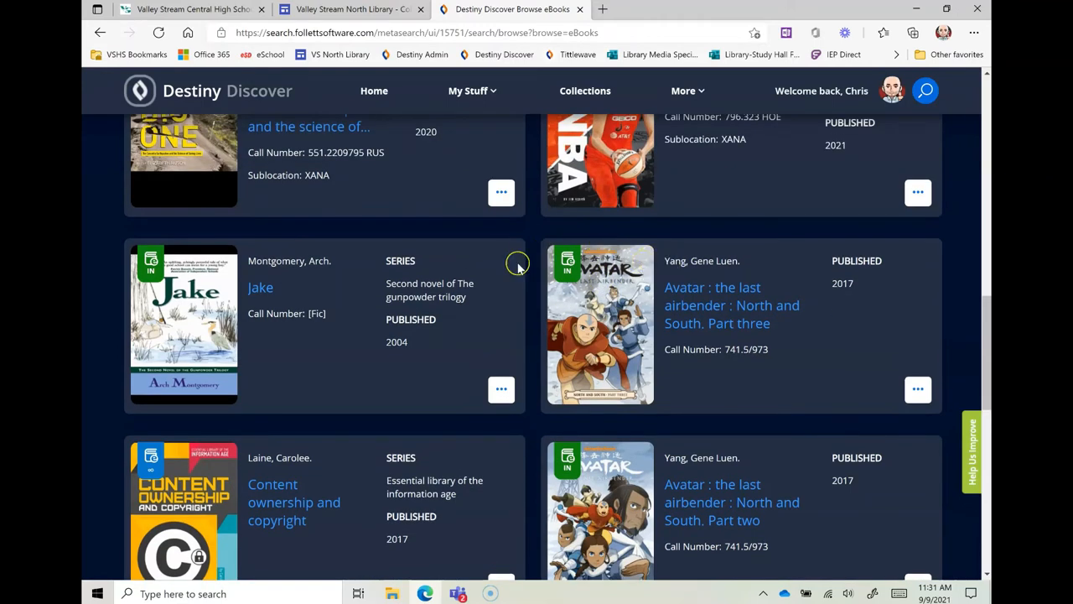
scroll("down", 3)
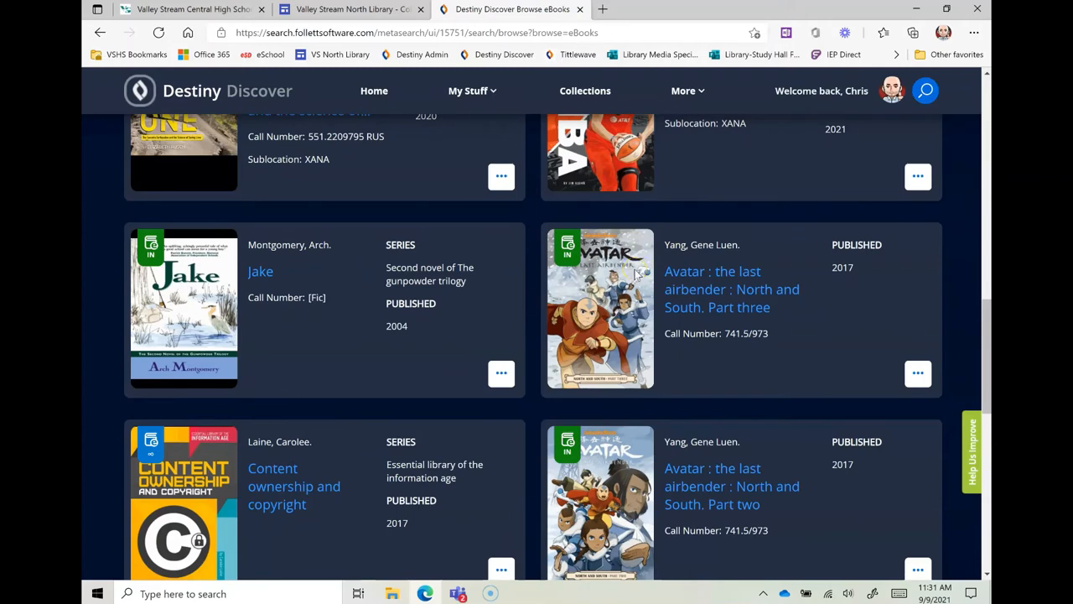
left_click(731, 289)
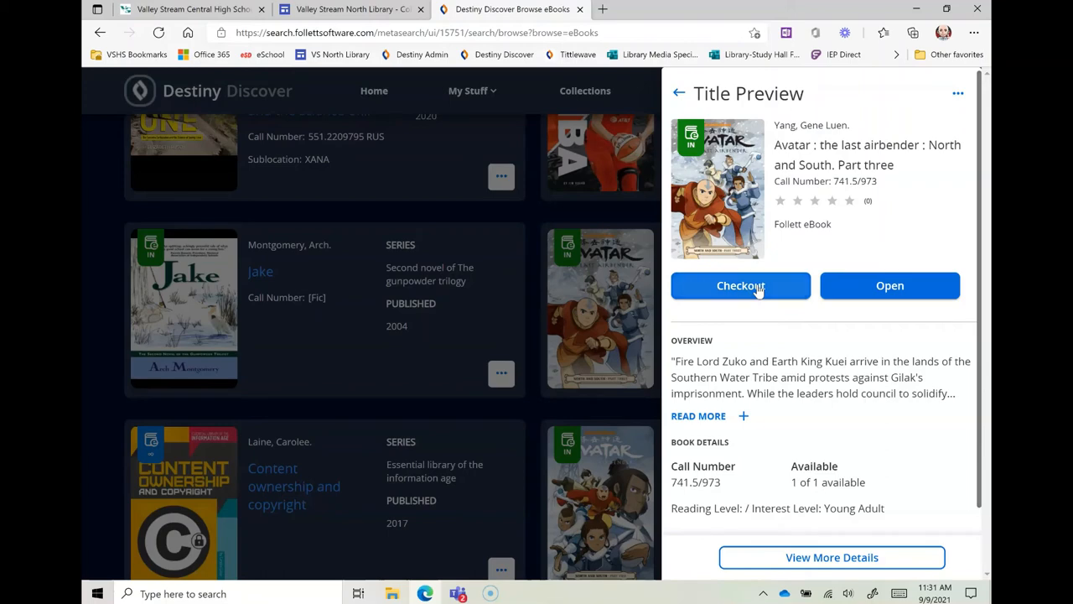
Step: Check out the Avatar Part Three eBook and open it in the Follett reader
left_click(740, 285)
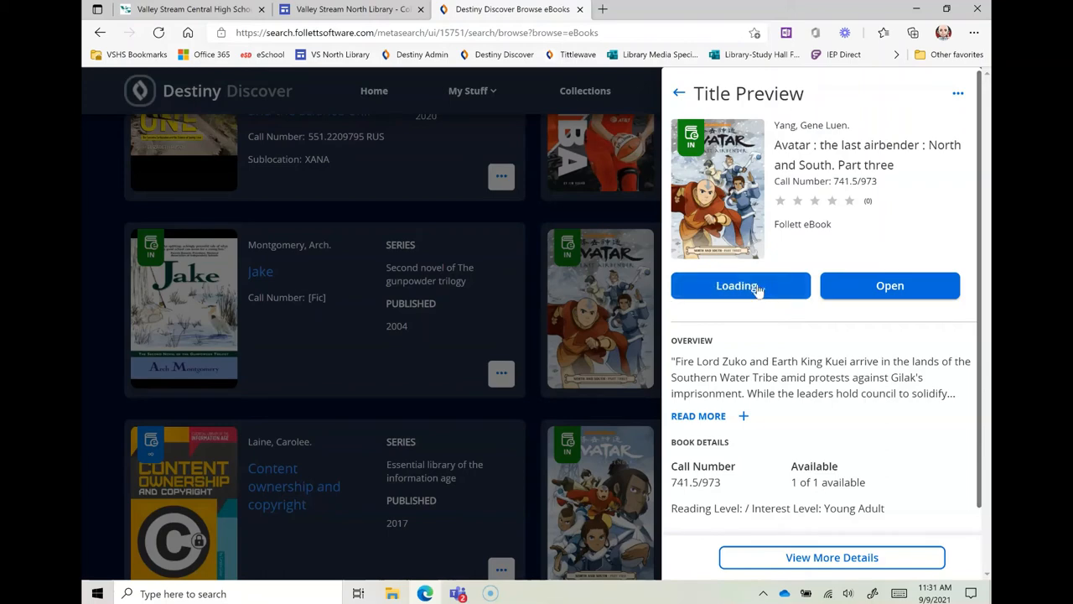
left_click(740, 285)
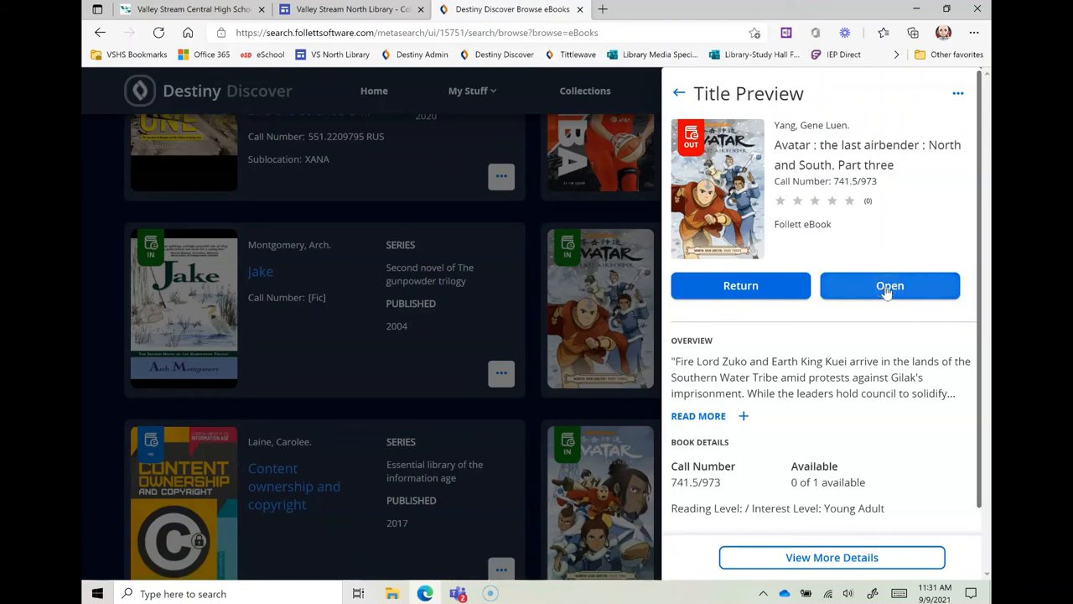
left_click(889, 285)
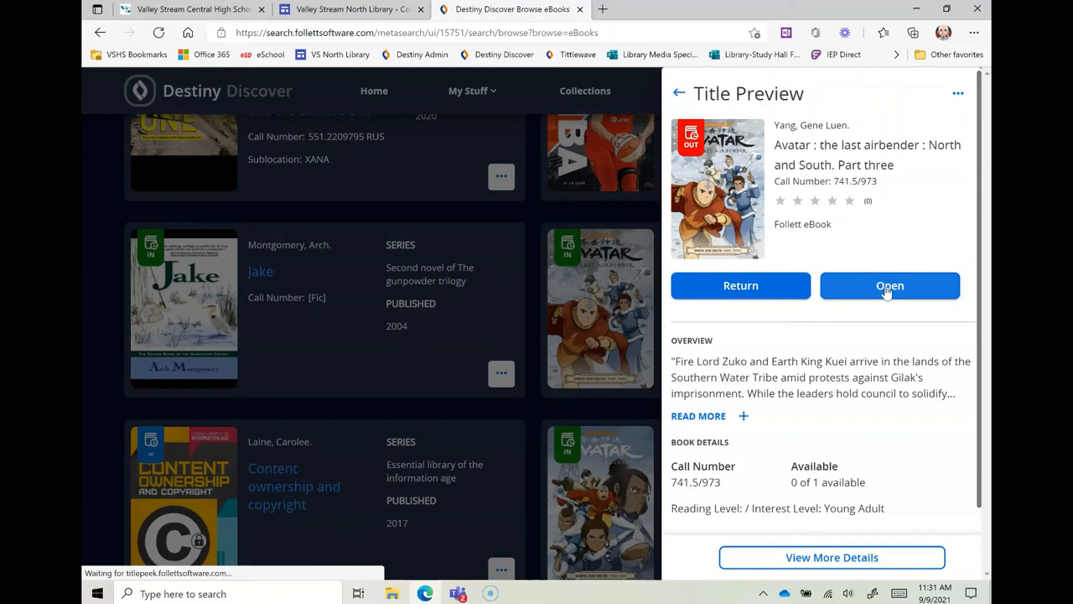
mouse_move(886, 291)
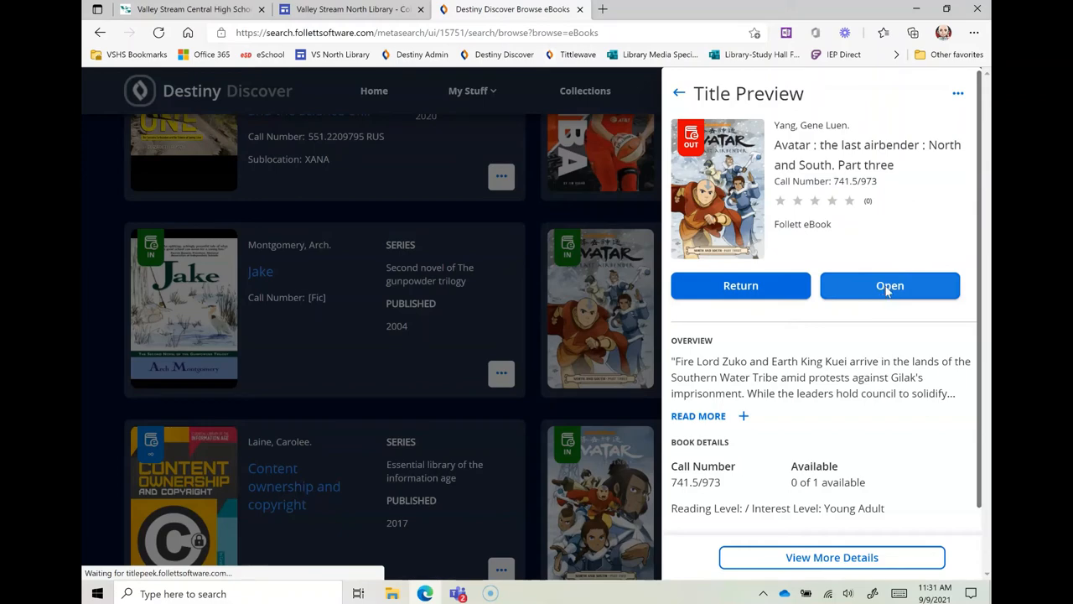
left_click(889, 285)
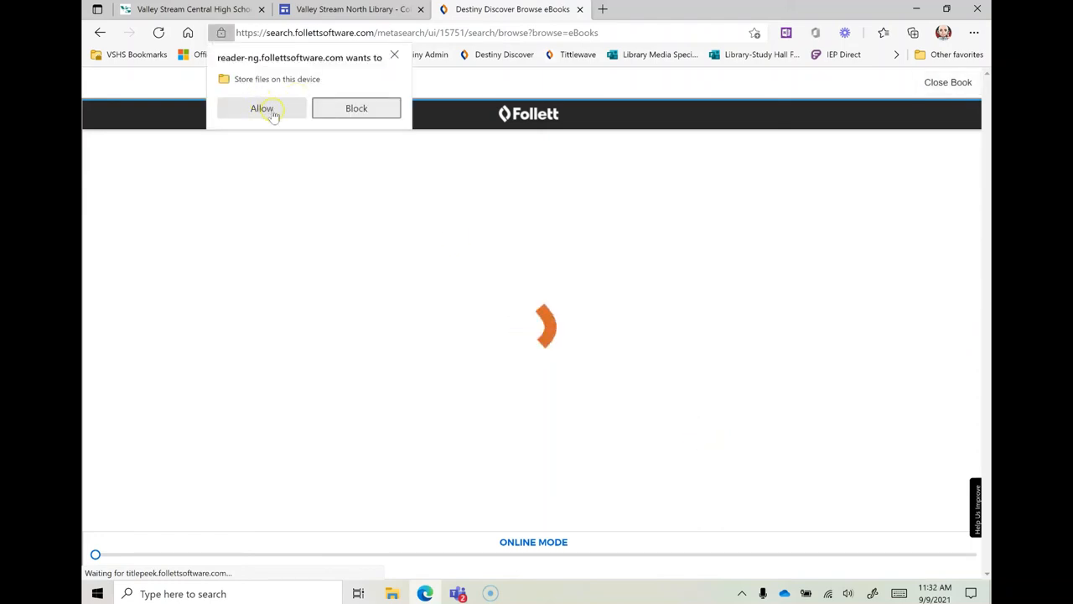
Step: Allow the reader to store files, then close the Avatar eBook back to its Title Preview
left_click(262, 108)
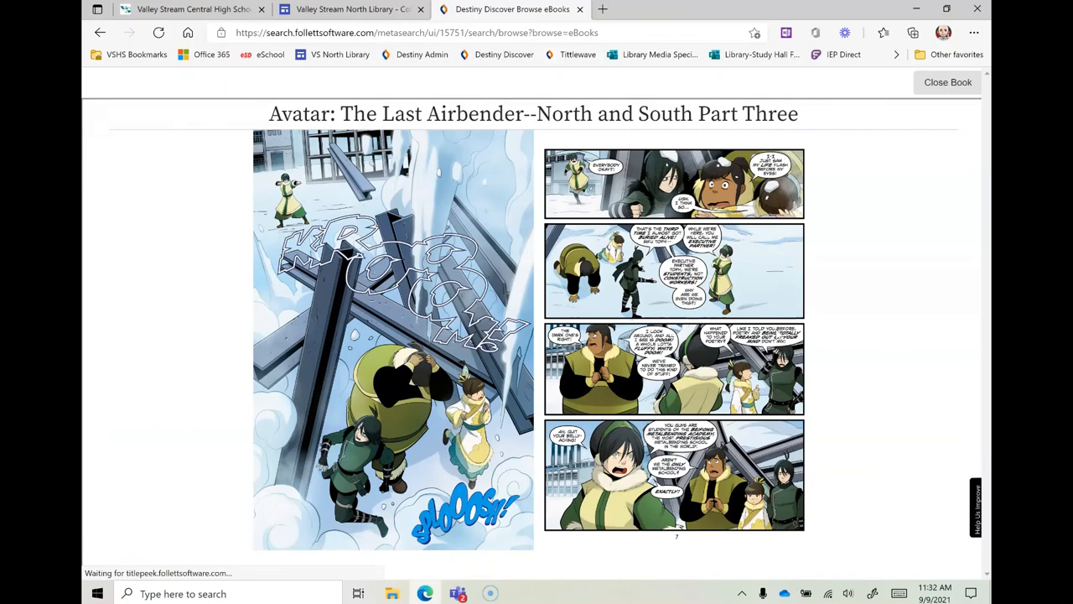
mouse_move(966, 339)
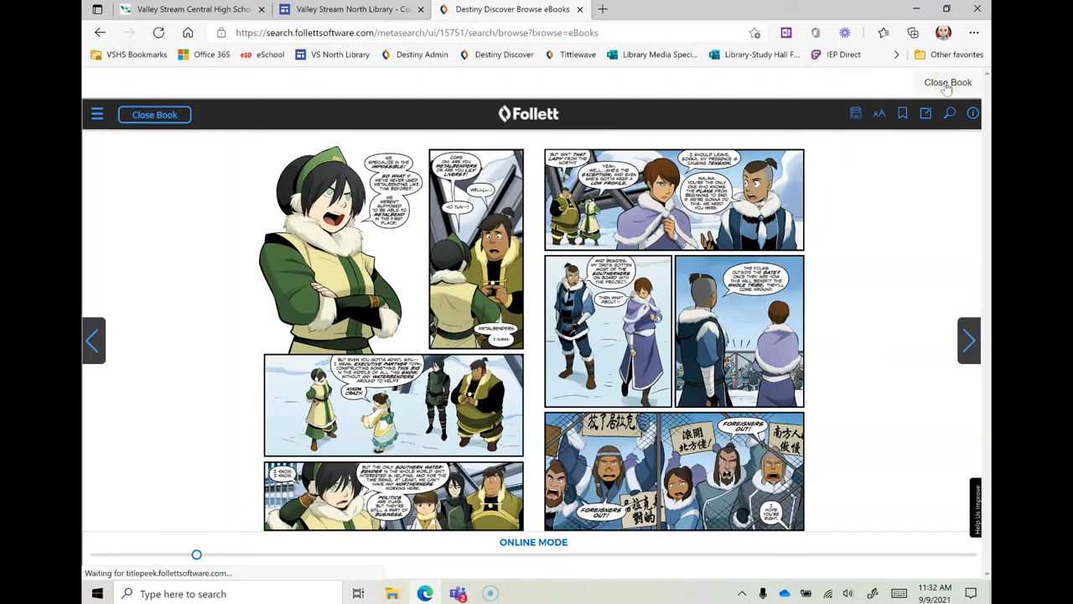
left_click(948, 82)
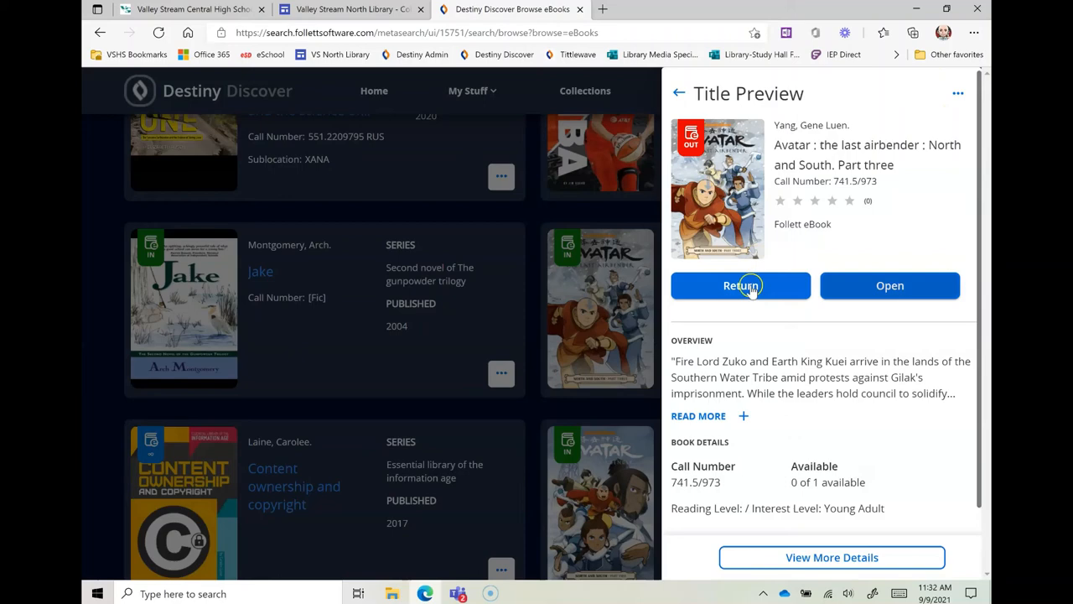
Step: Return the Avatar Part Three eBook and go back to the catalog home page
left_click(740, 285)
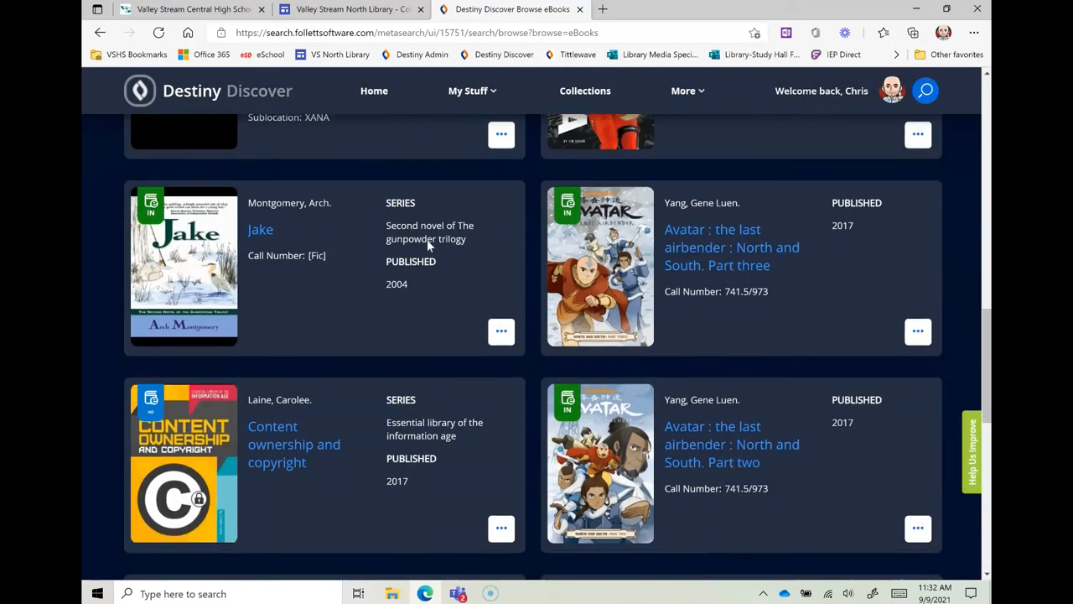
scroll("down", 3)
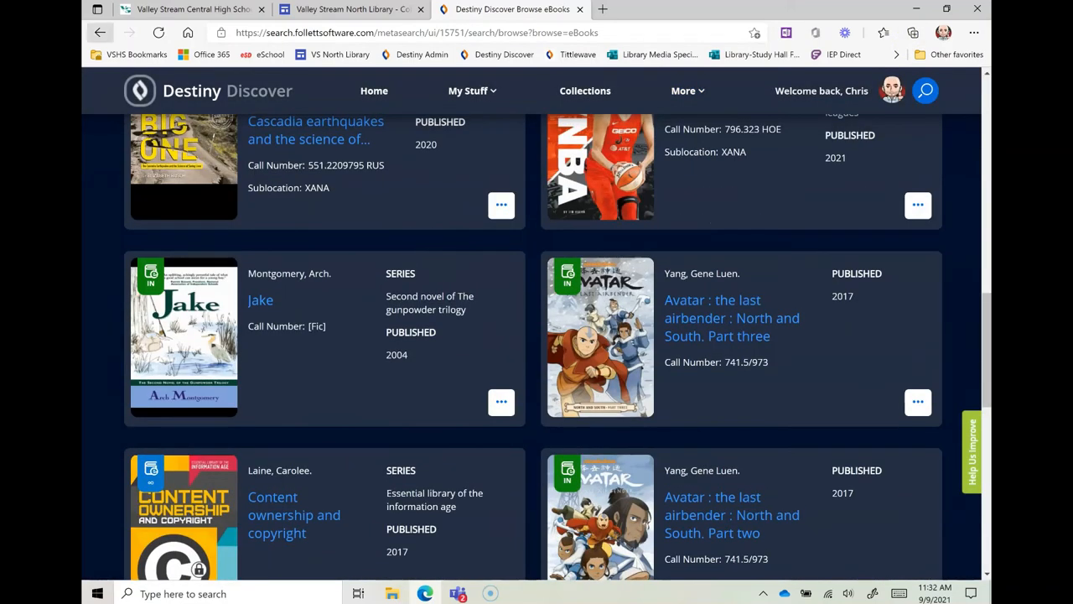
left_click(99, 32)
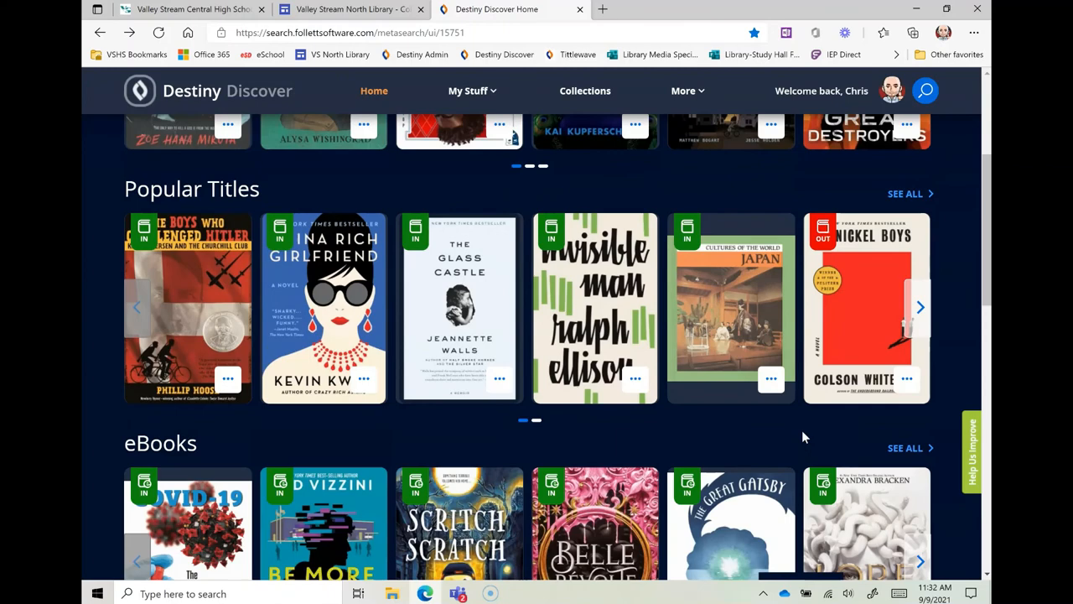
Step: Open the full Audiobooks list and view details for Carl Hiaasen's Flush
scroll("down", 3)
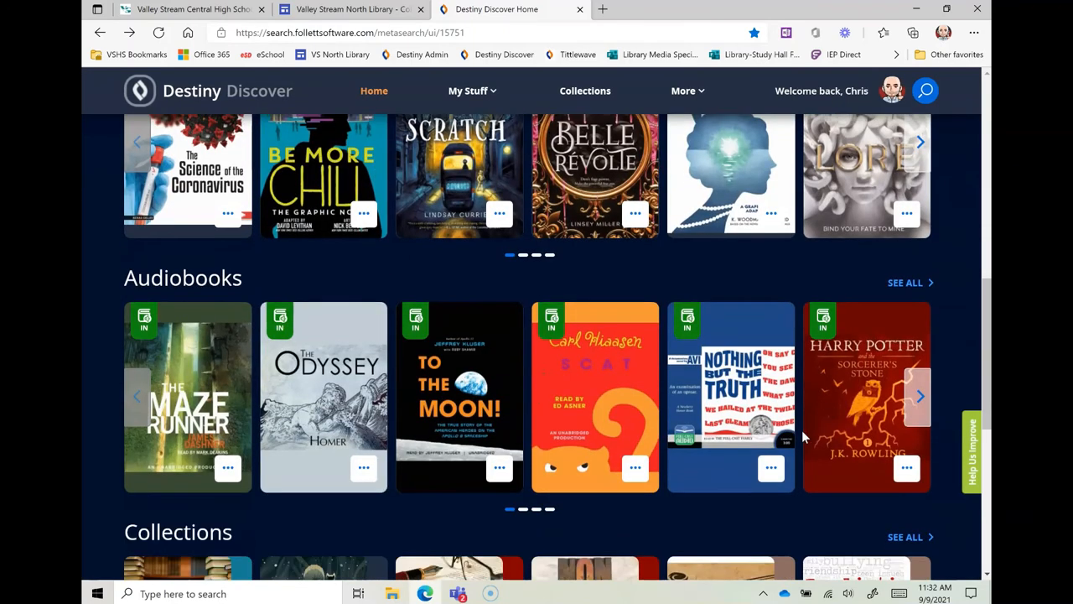
scroll("down", 3)
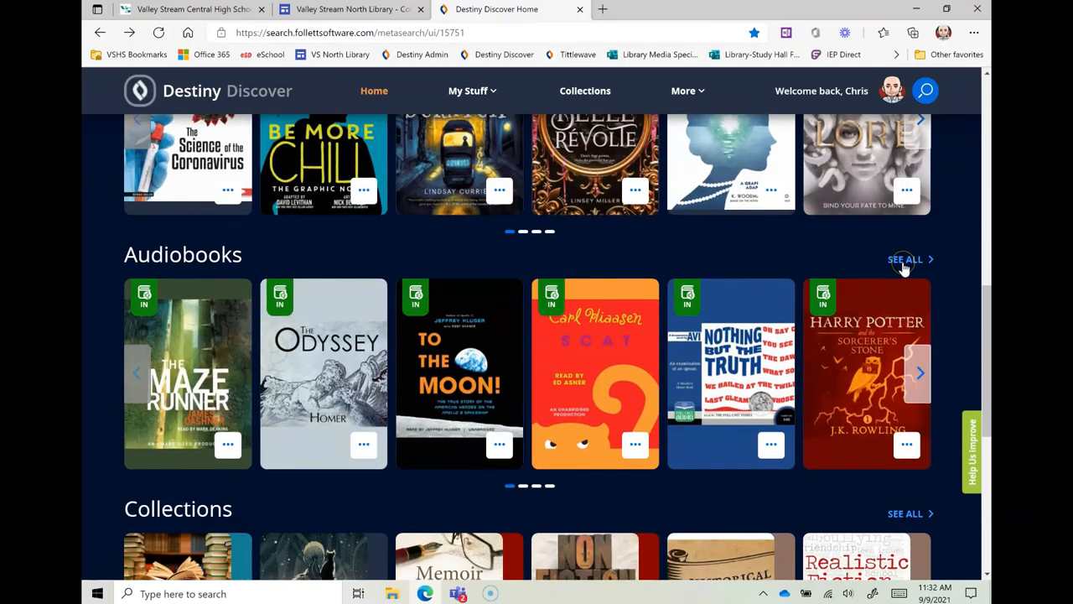
mouse_move(926, 259)
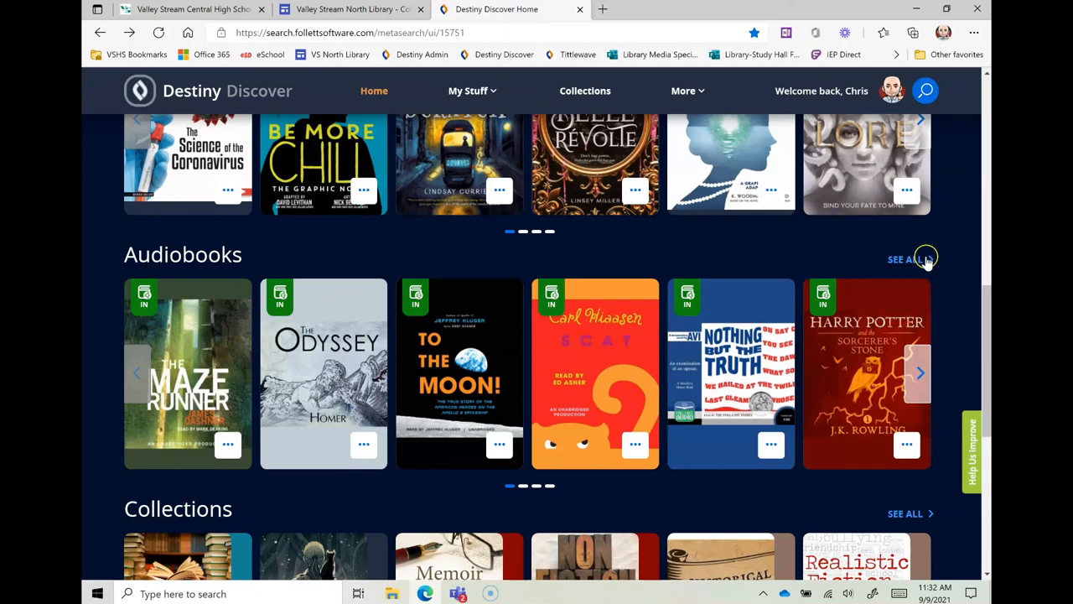
left_click(905, 258)
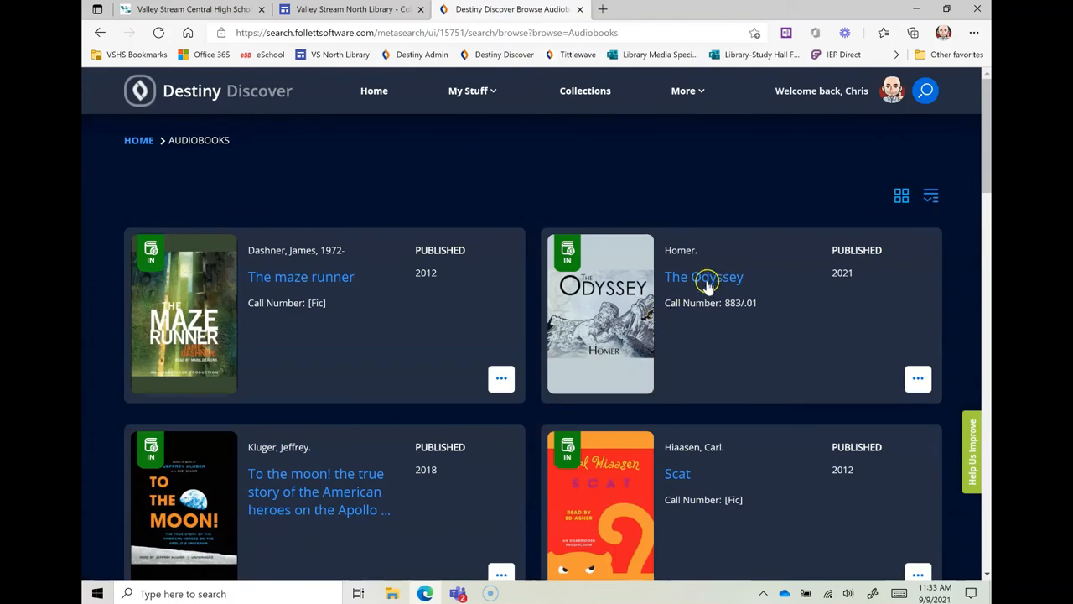
scroll("down", 3)
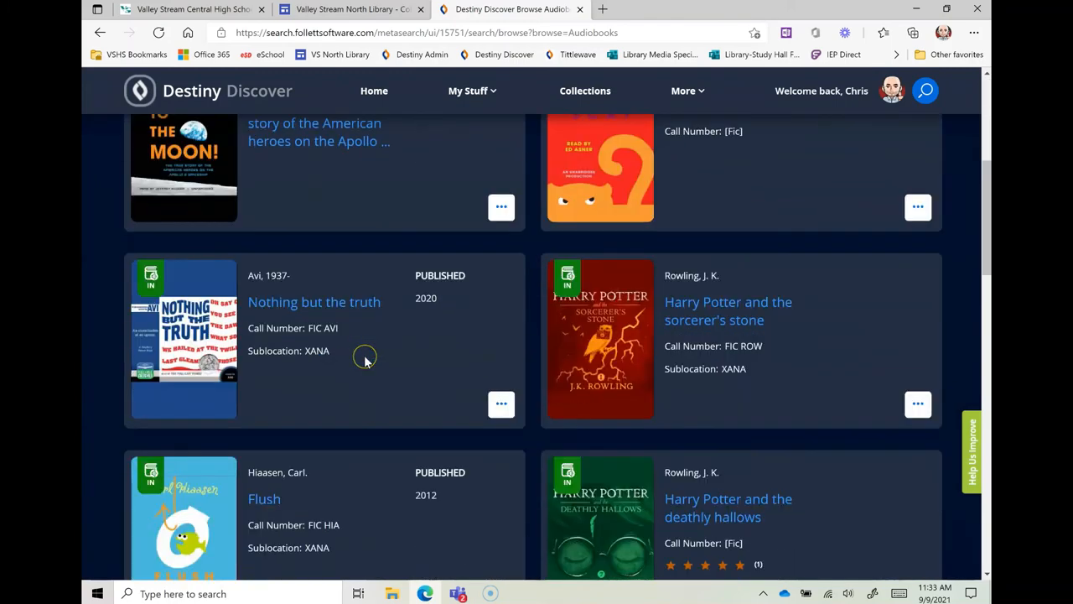
scroll("down", 3)
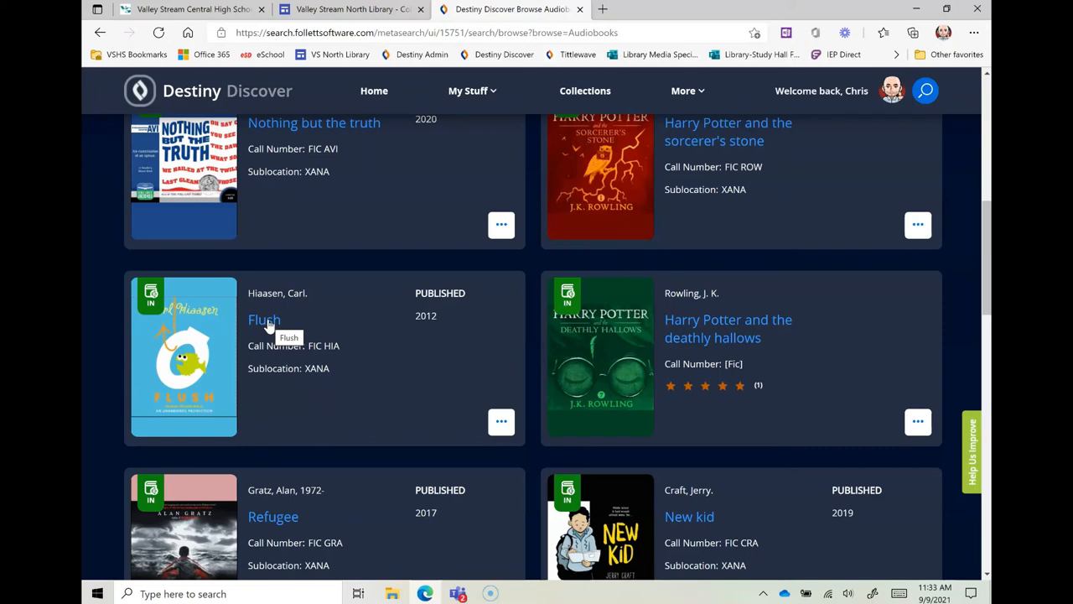
left_click(264, 320)
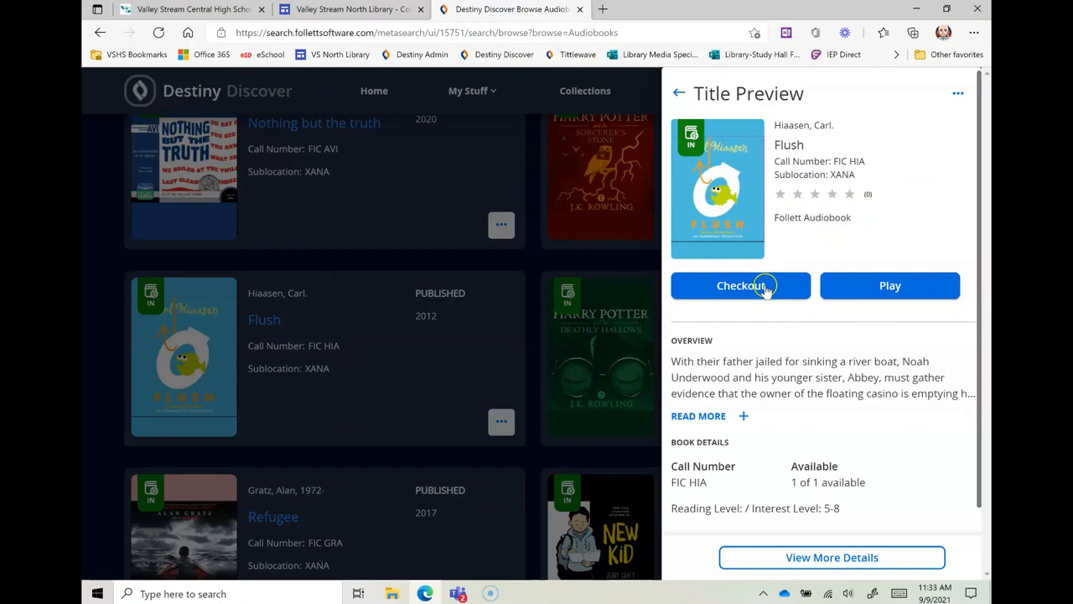
Step: Check out the Flush audiobook, due September 14, 2021, and start playing it
left_click(740, 285)
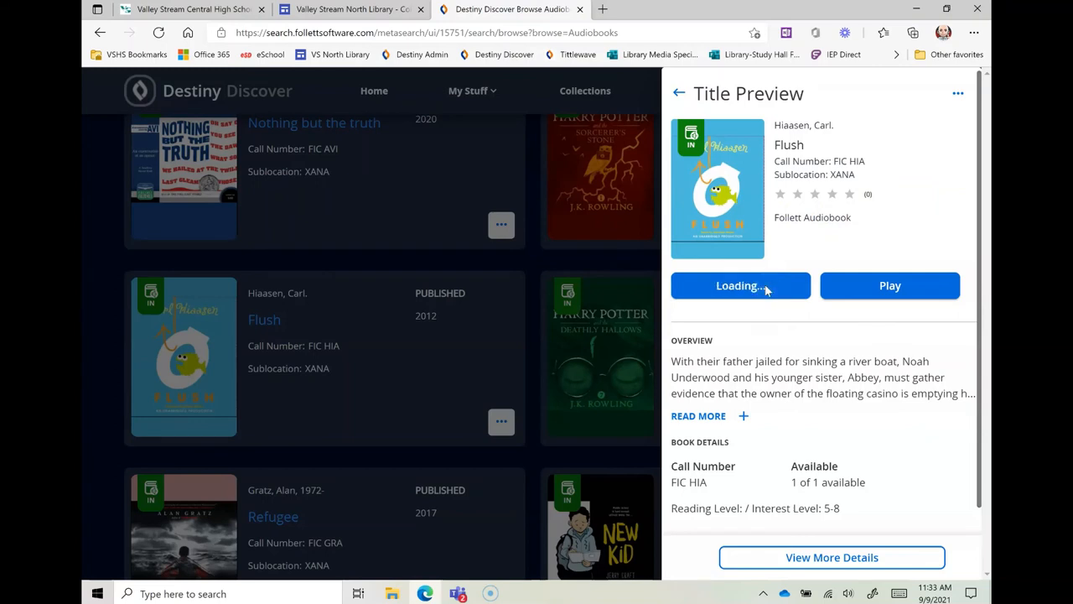
left_click(740, 285)
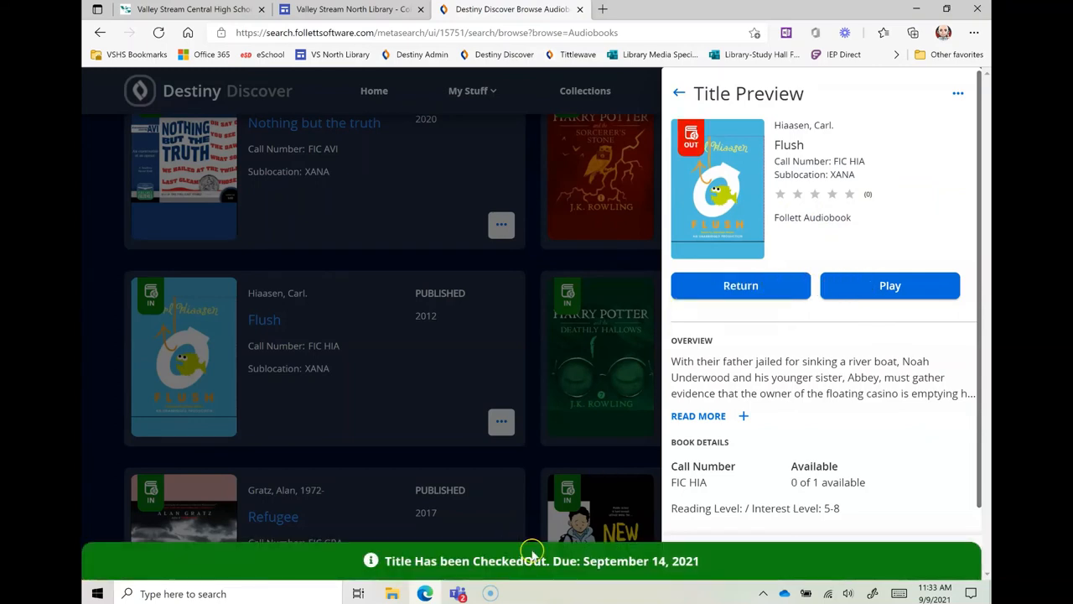
left_click(889, 285)
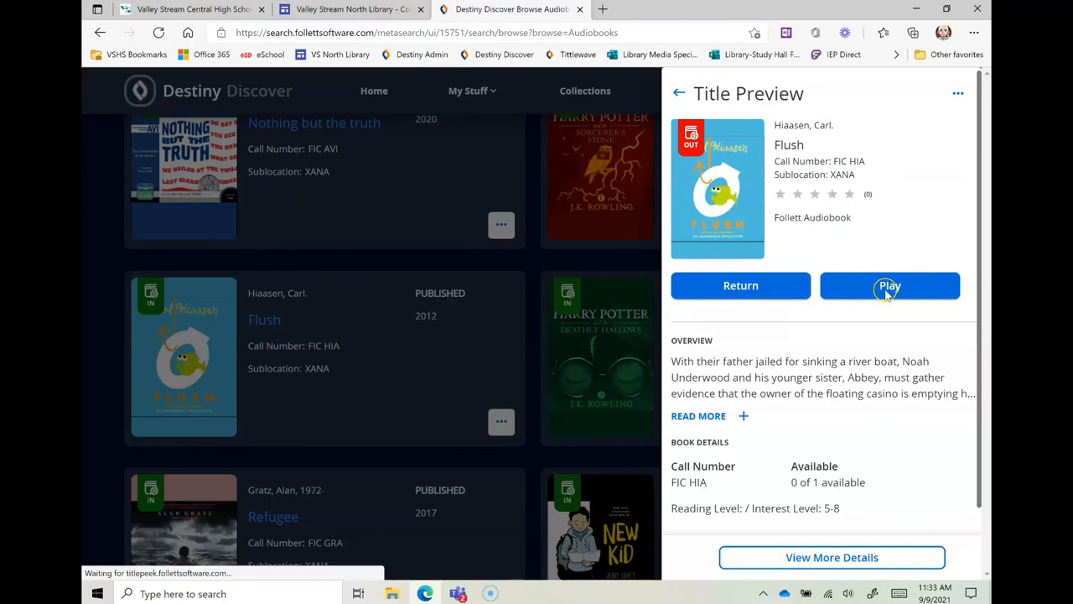
left_click(888, 285)
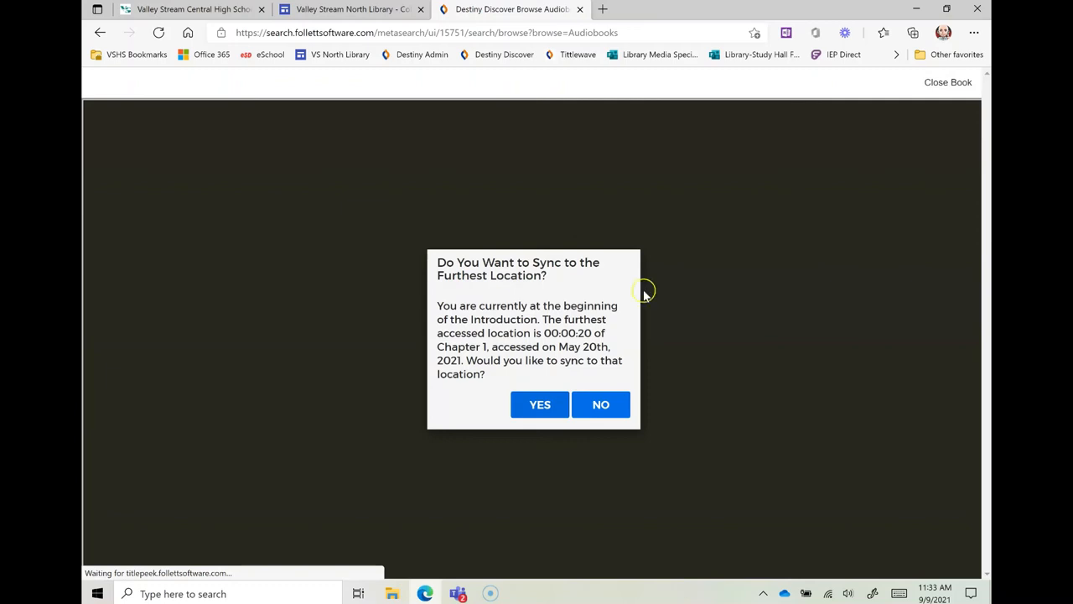
Step: Sync Flush to the furthest location at Chapter 1, then close the player
left_click(600, 404)
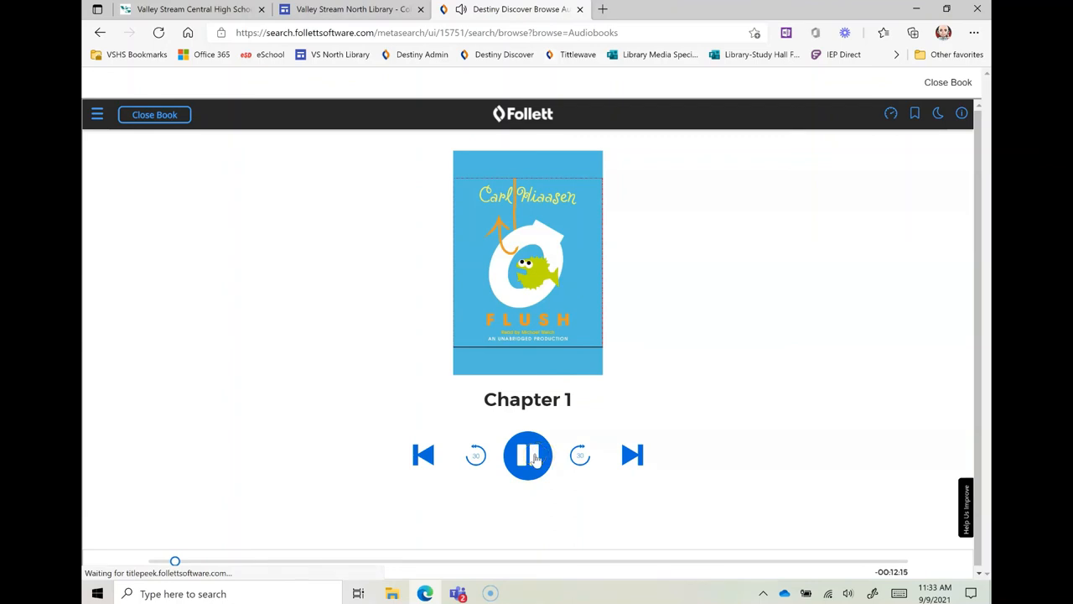
left_click(527, 455)
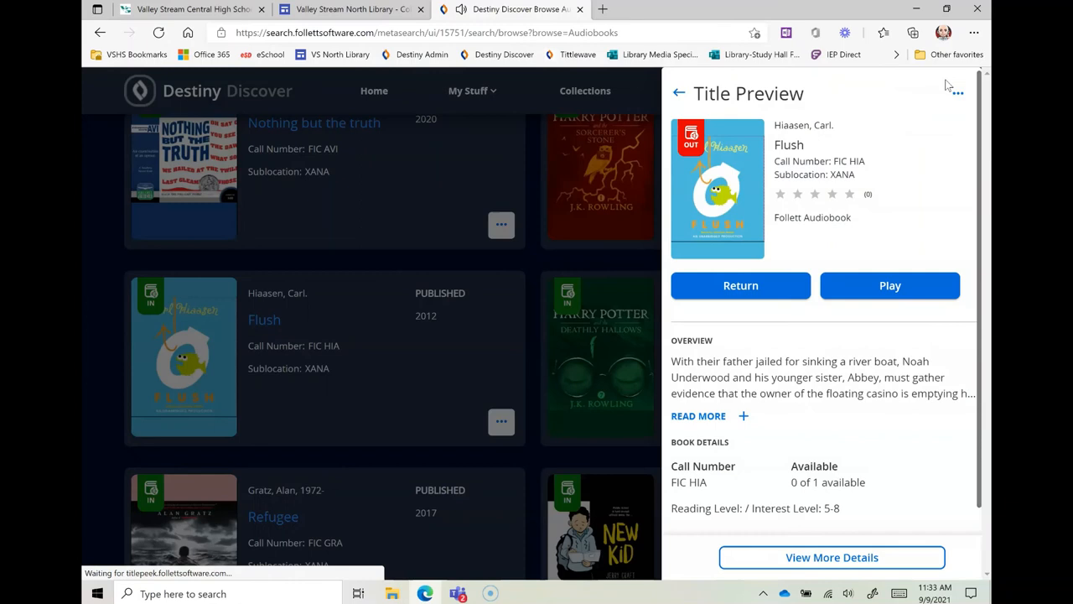
Step: Return Flush so it shows 1 of 1 available, then view North Library's Collection page
left_click(740, 285)
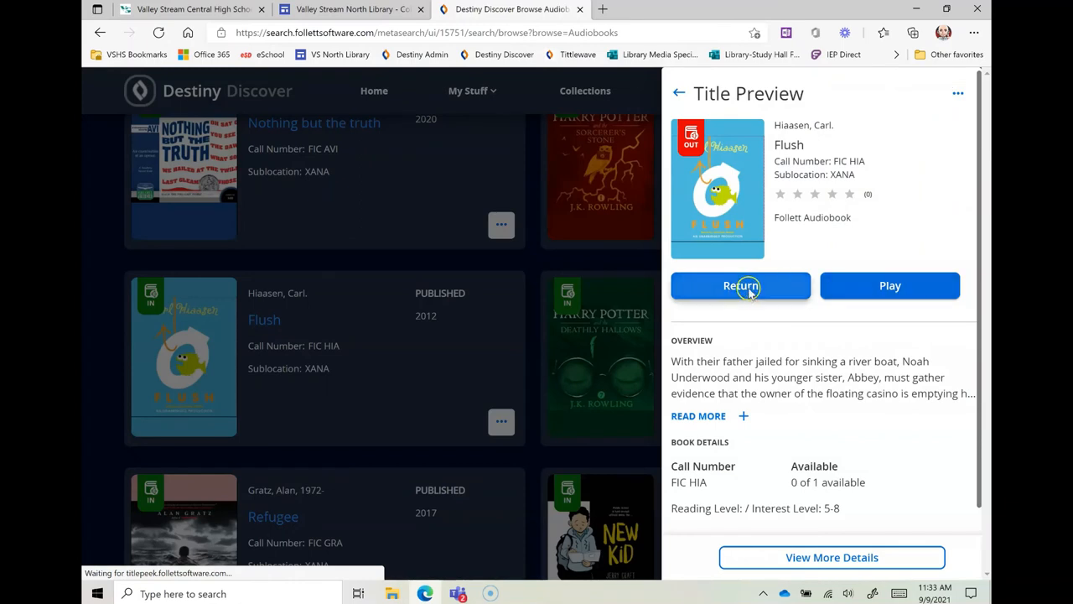
left_click(740, 285)
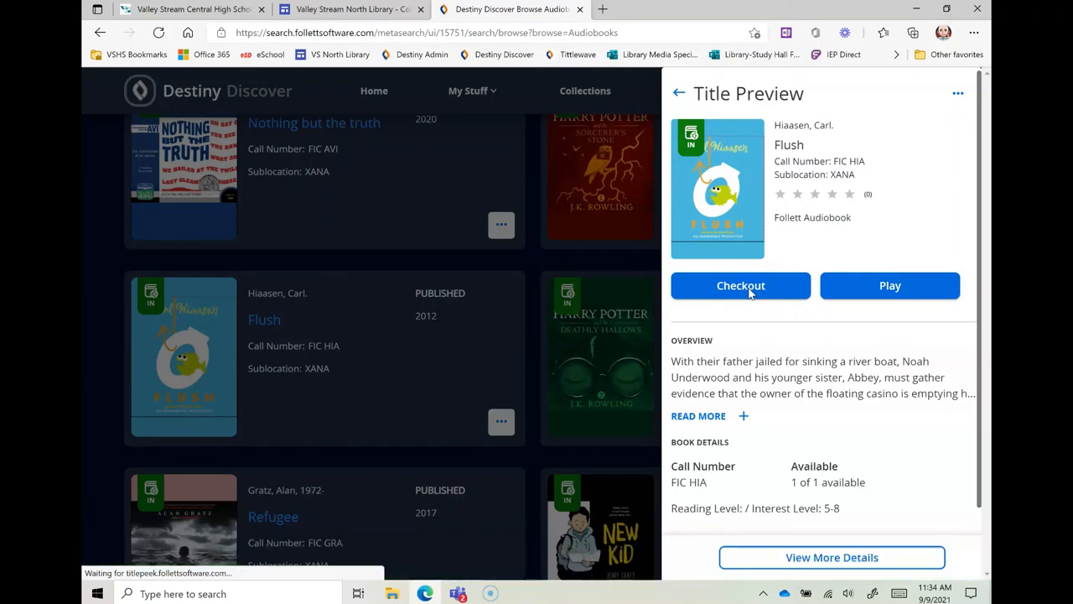
mouse_move(352, 9)
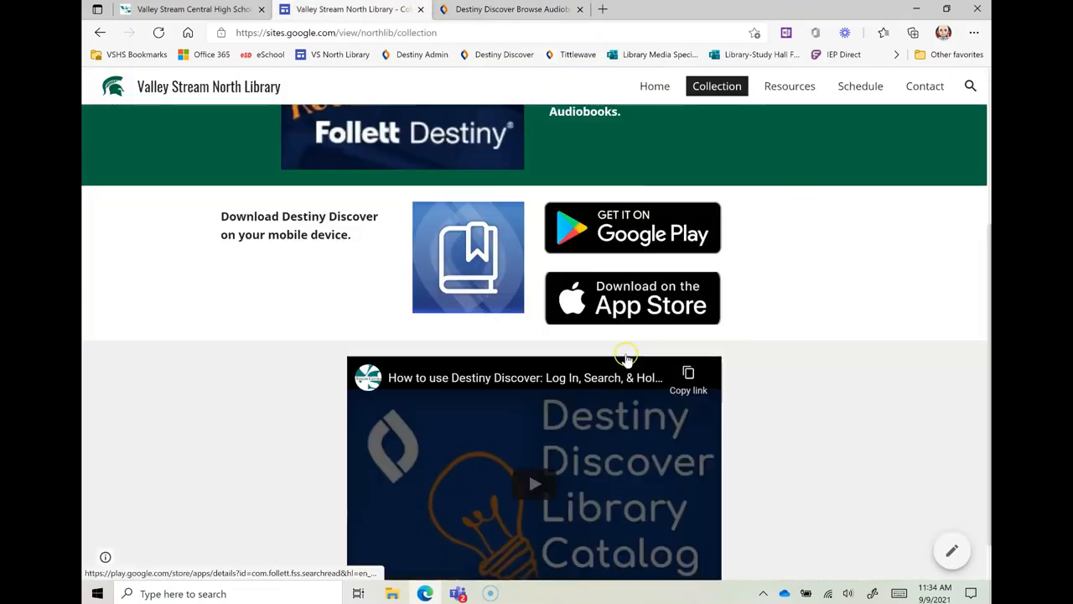
scroll("down", 3)
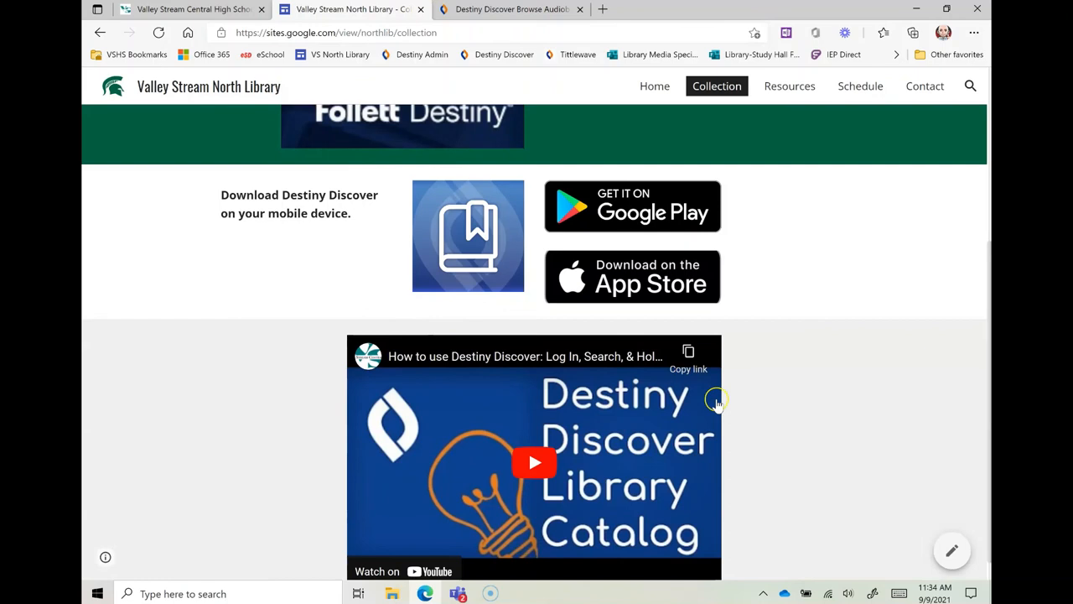
scroll("up", 3)
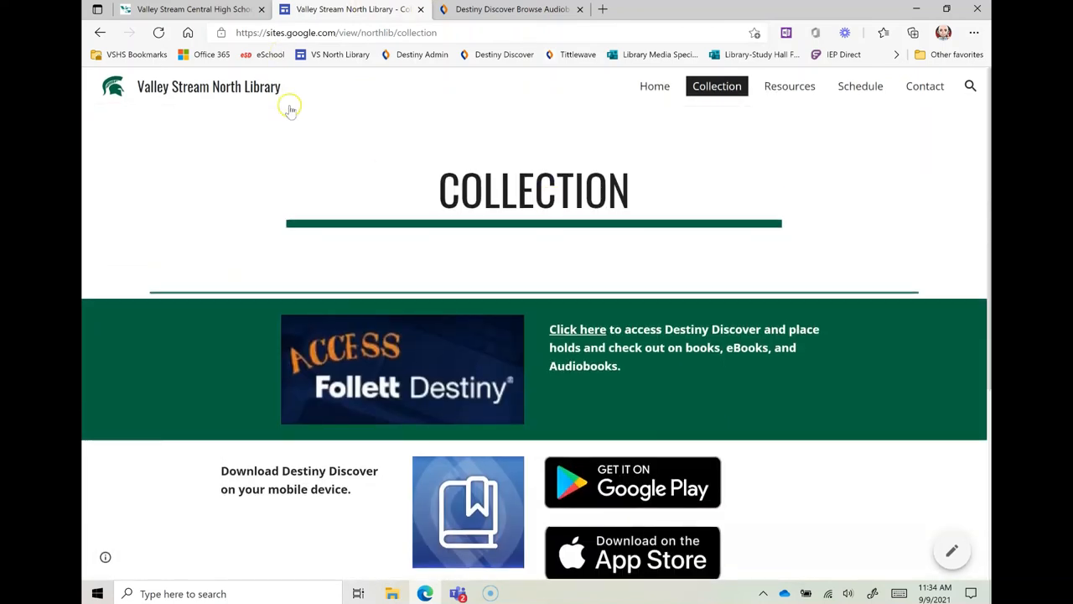